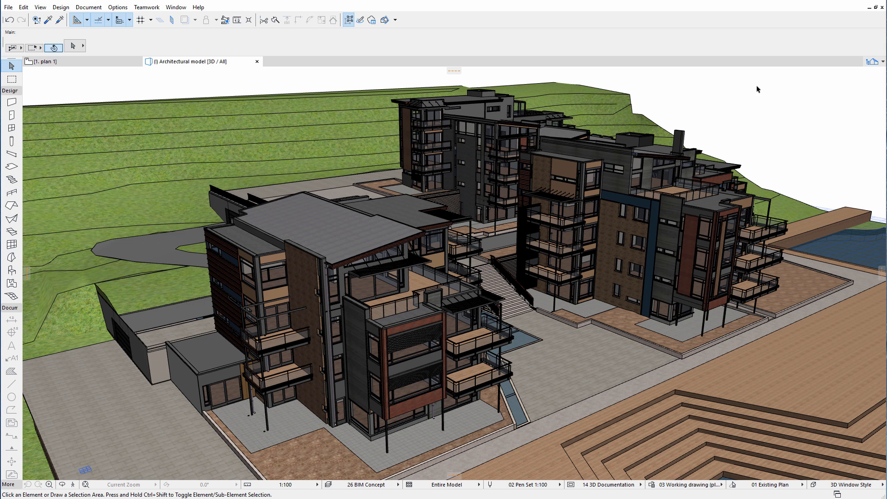
- Bring up the File > Interoperability > IFC commands, including IFC Translators
{"action": "left_click", "coordinate": [6, 7]}
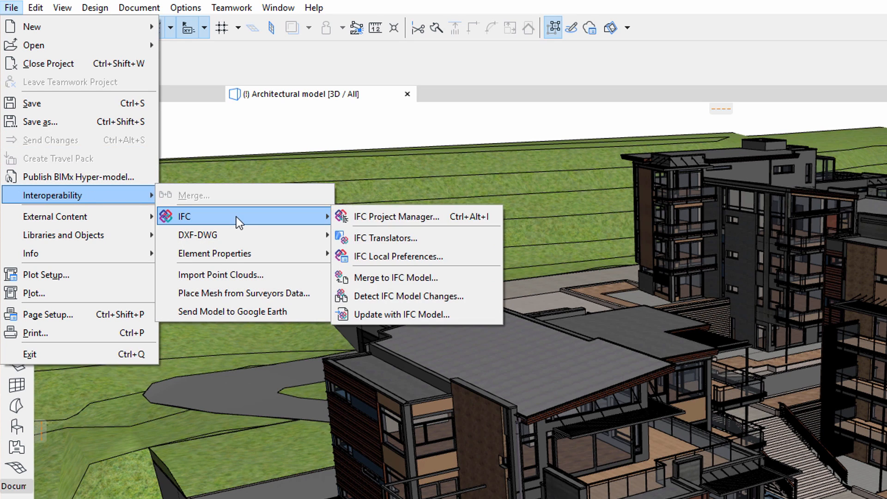
{"action": "mouse_move", "coordinate": [423, 238]}
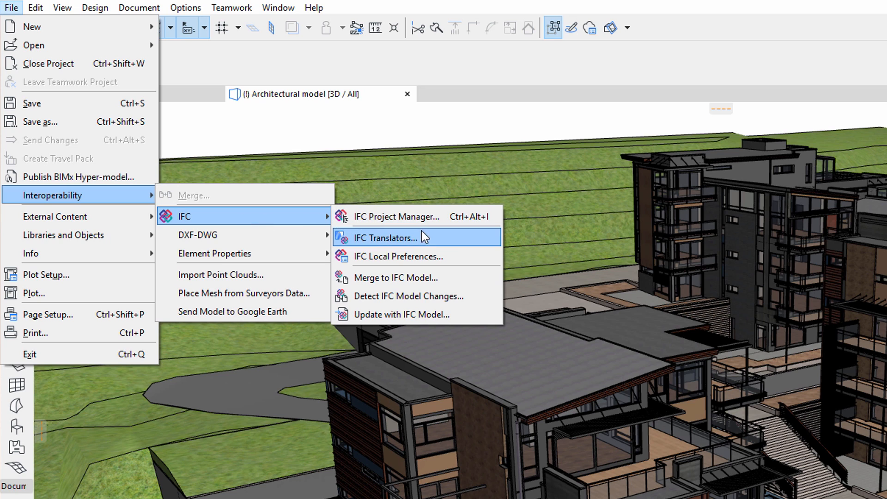
{"action": "mouse_move", "coordinate": [453, 247]}
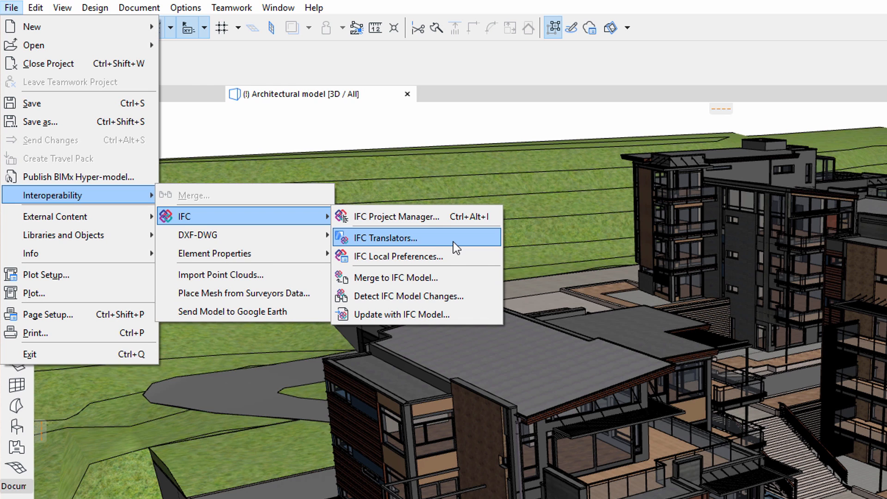
- Open IFC Translators and browse the Translators for Import and Translators for Export groups
{"action": "left_click", "coordinate": [386, 238]}
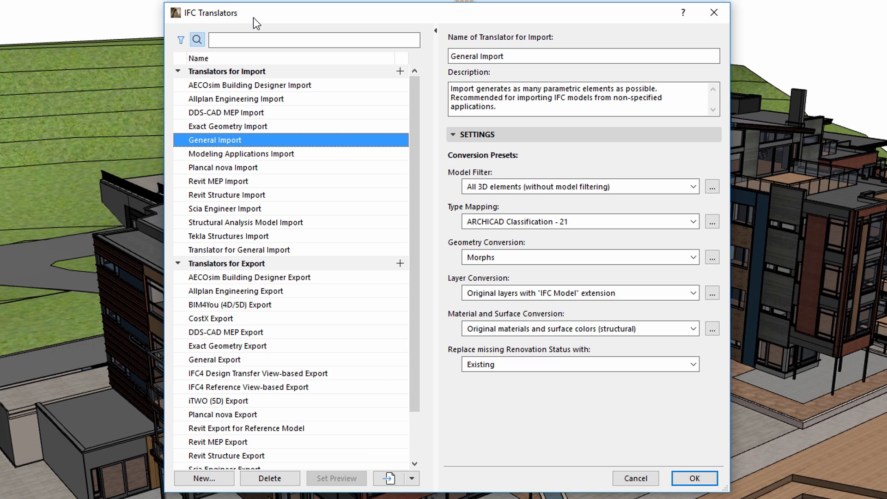
{"action": "mouse_move", "coordinate": [391, 148]}
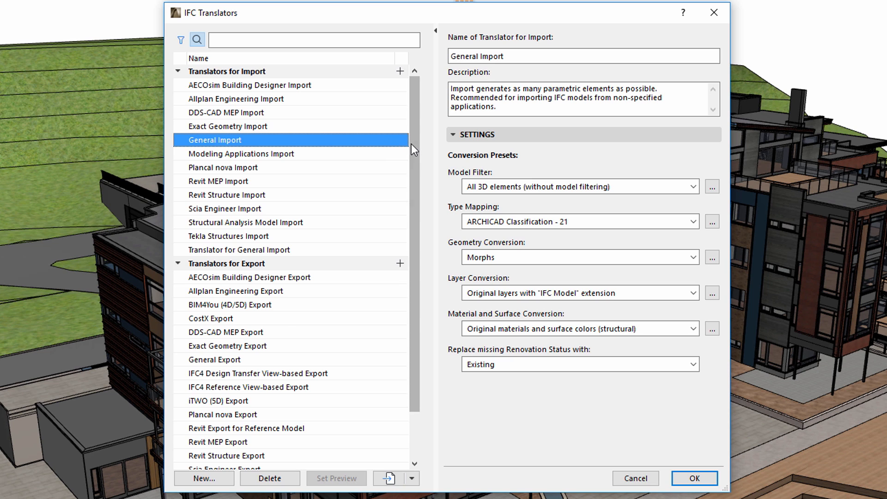
{"action": "scroll", "scroll_direction": "down", "scroll_amount": 3}
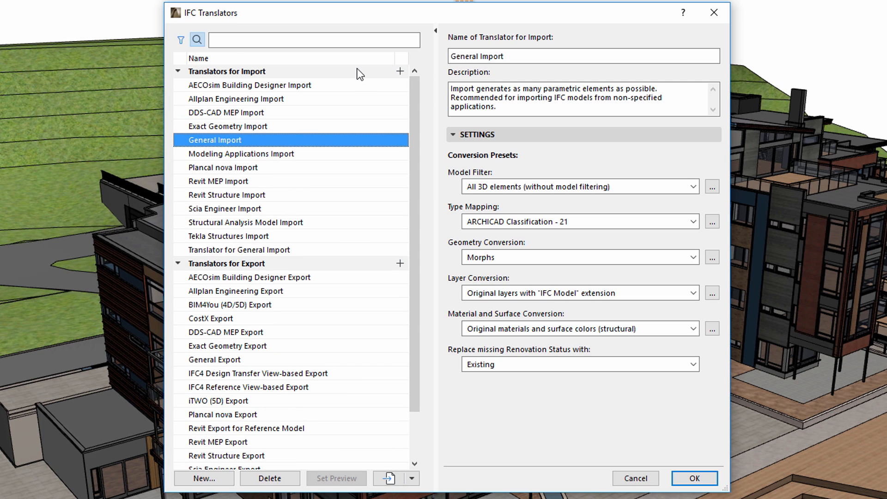
{"action": "mouse_move", "coordinate": [359, 269]}
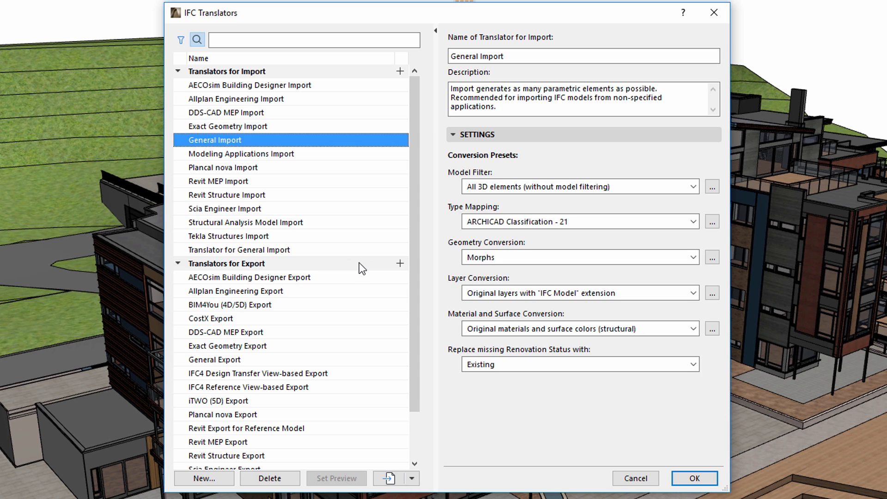
{"action": "left_click", "coordinate": [227, 71]}
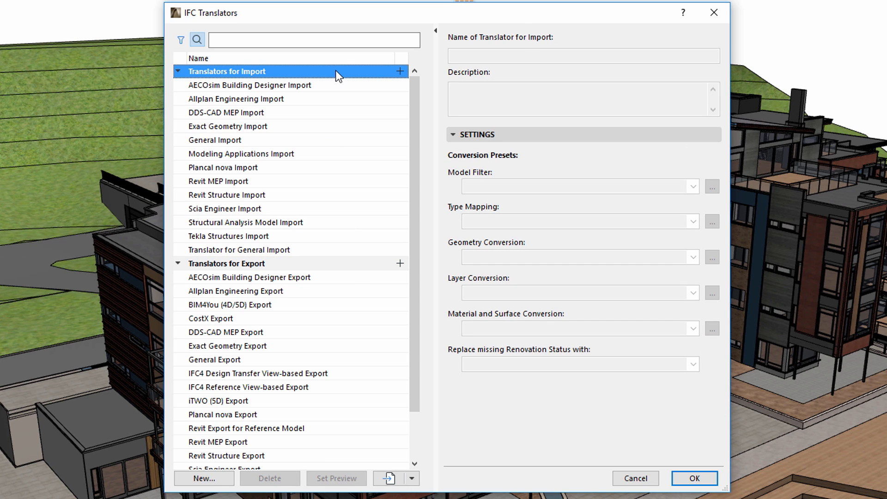
{"action": "mouse_move", "coordinate": [340, 79]}
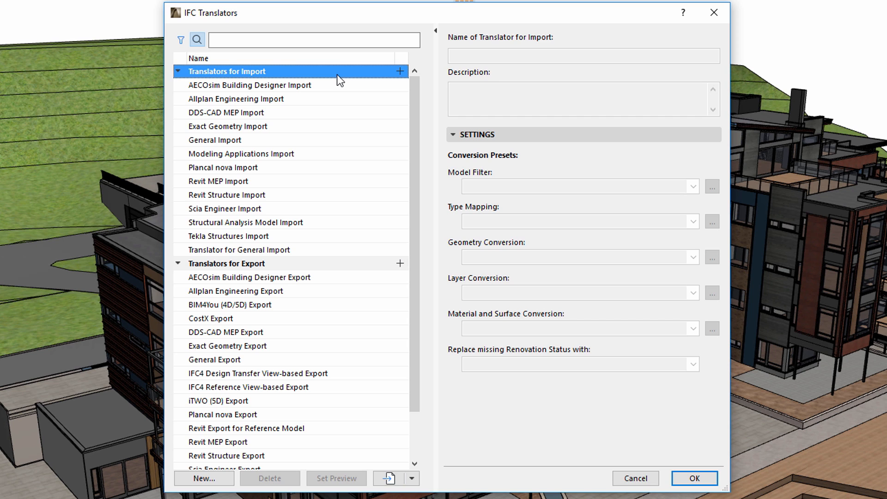
{"action": "left_click", "coordinate": [245, 263]}
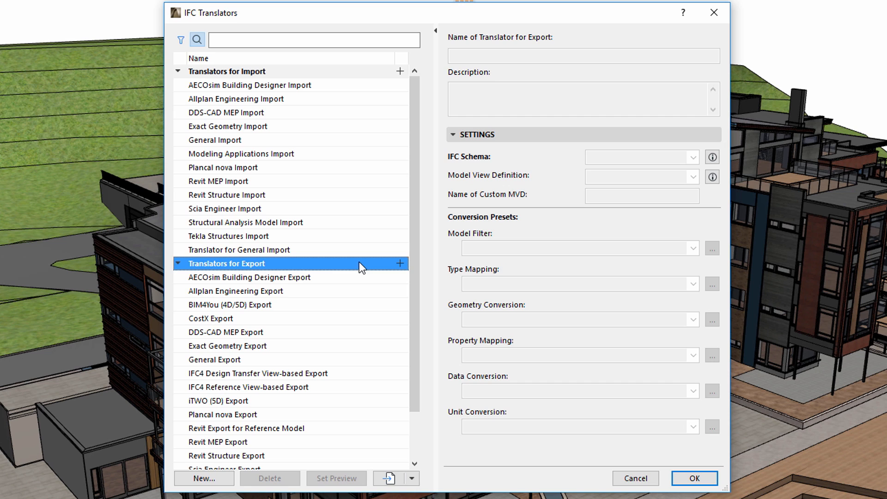
{"action": "left_click", "coordinate": [231, 71]}
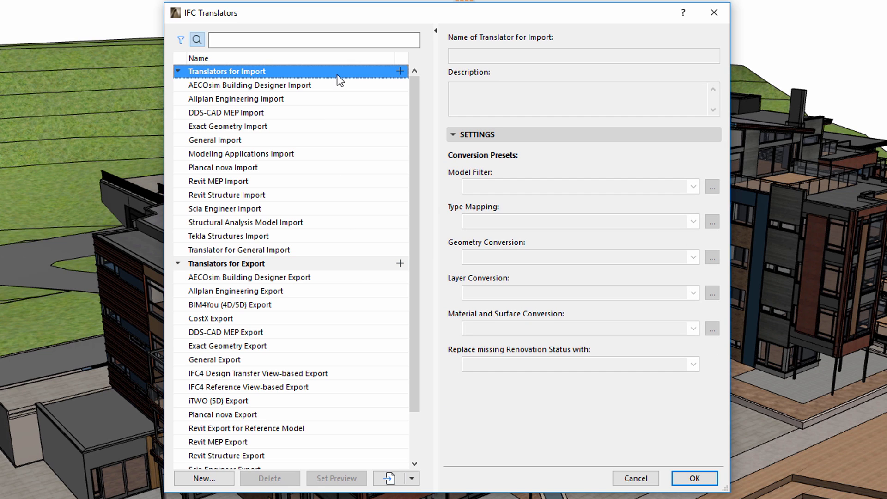
{"action": "mouse_move", "coordinate": [259, 82]}
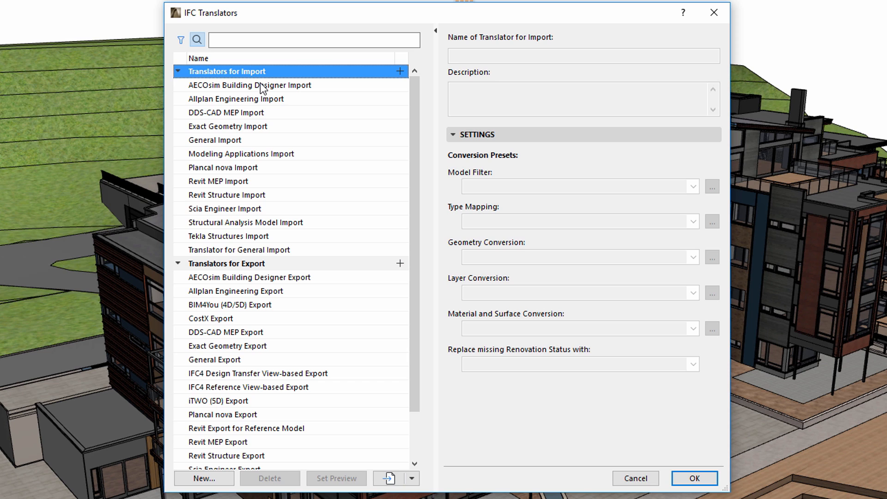
{"action": "mouse_move", "coordinate": [330, 270]}
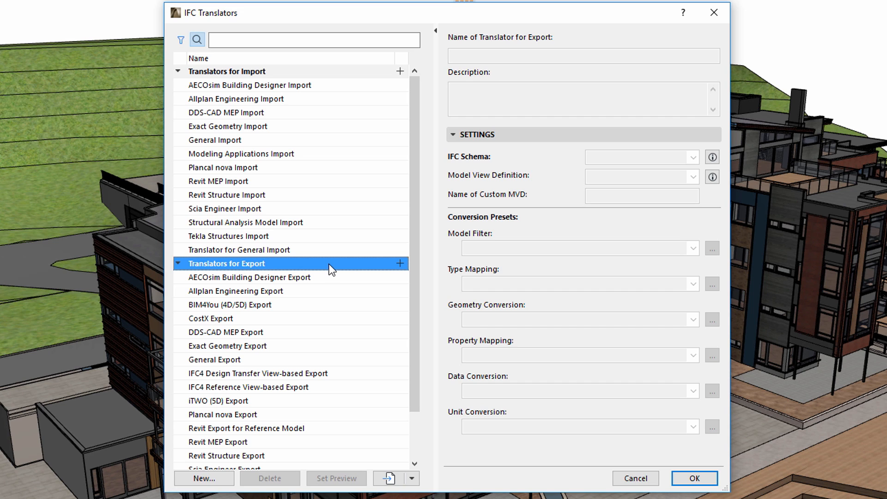
{"action": "mouse_move", "coordinate": [334, 282]}
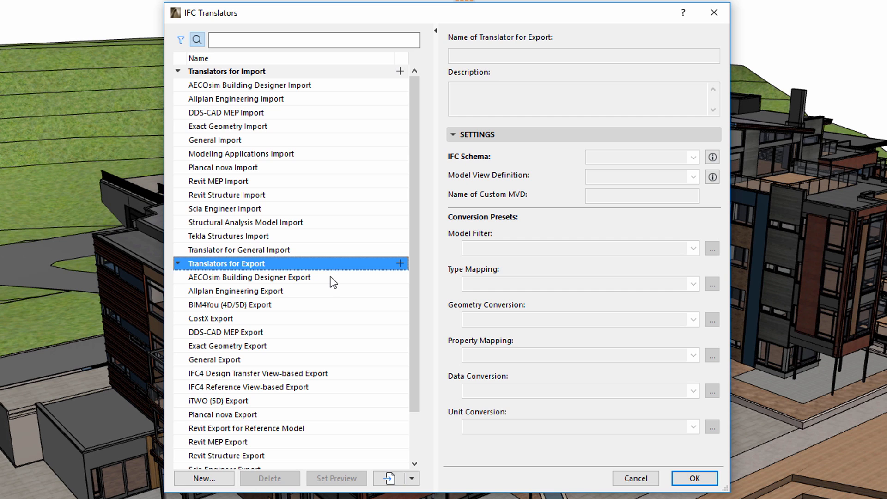
- Inspect the AECOsim, DDS-CAD MEP, Exact Geometry and Tekla Structures Export translator settings
{"action": "left_click", "coordinate": [249, 277]}
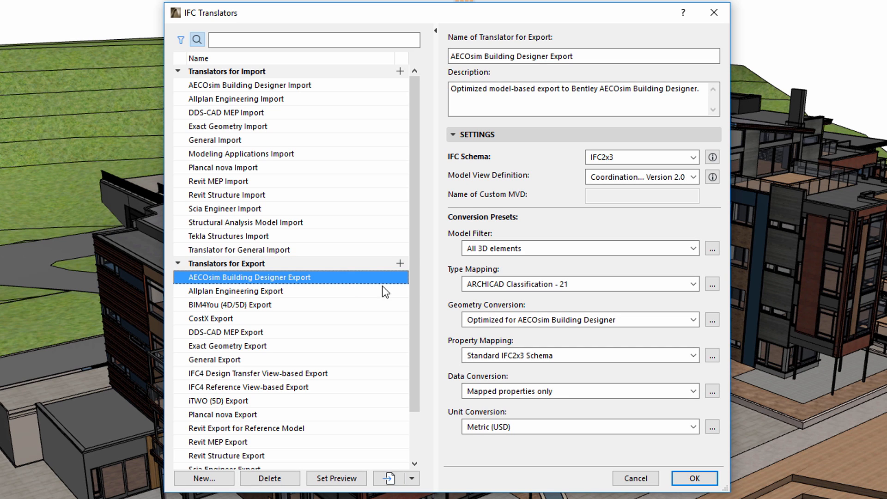
{"action": "scroll", "scroll_direction": "down", "scroll_amount": 3}
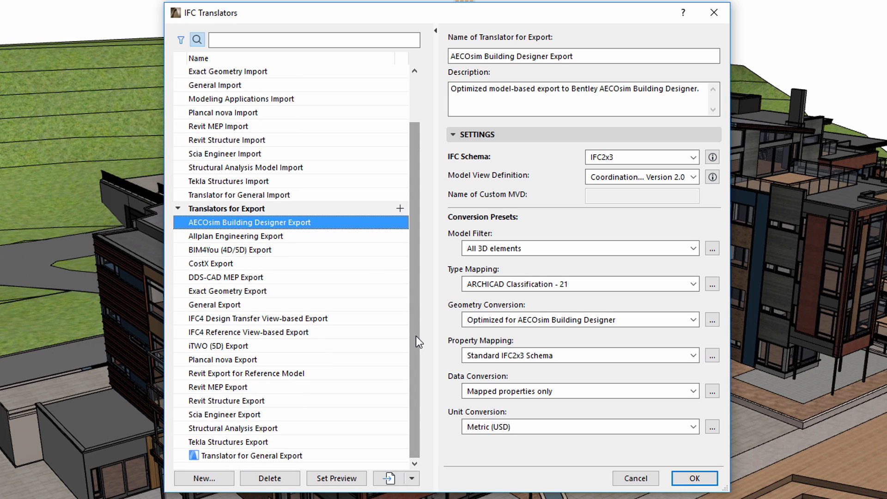
{"action": "mouse_move", "coordinate": [418, 342]}
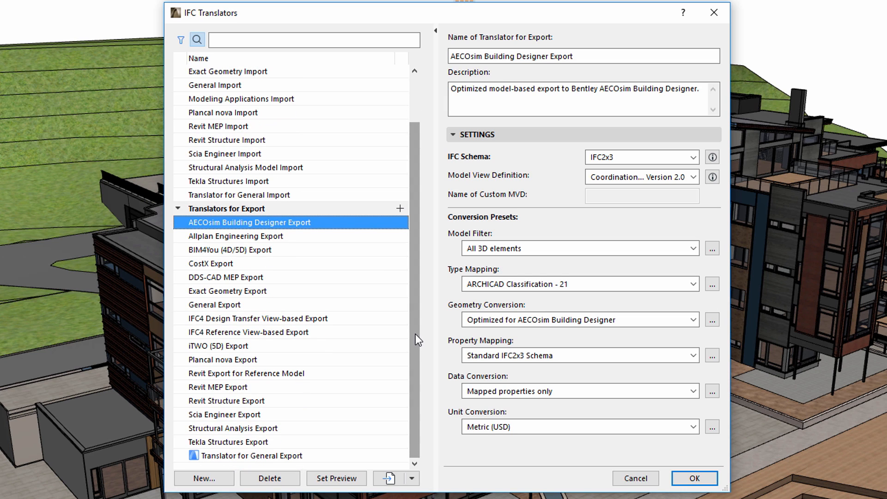
{"action": "left_click", "coordinate": [225, 277]}
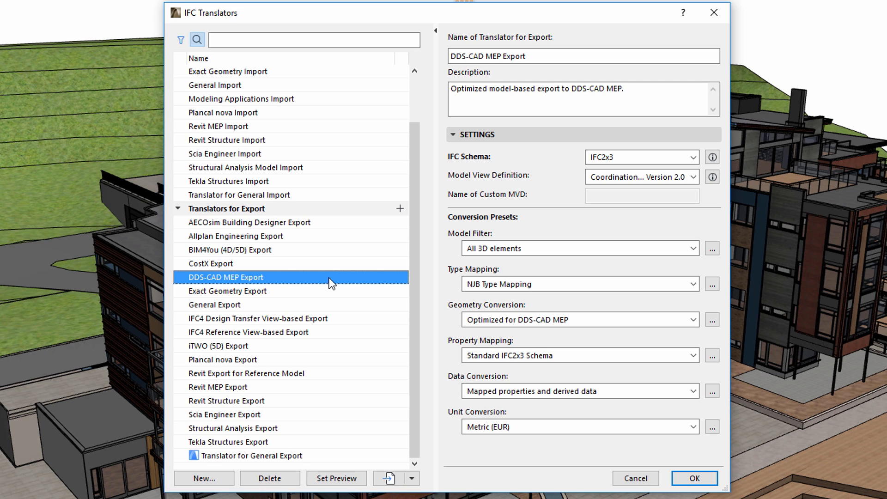
{"action": "left_click", "coordinate": [228, 291]}
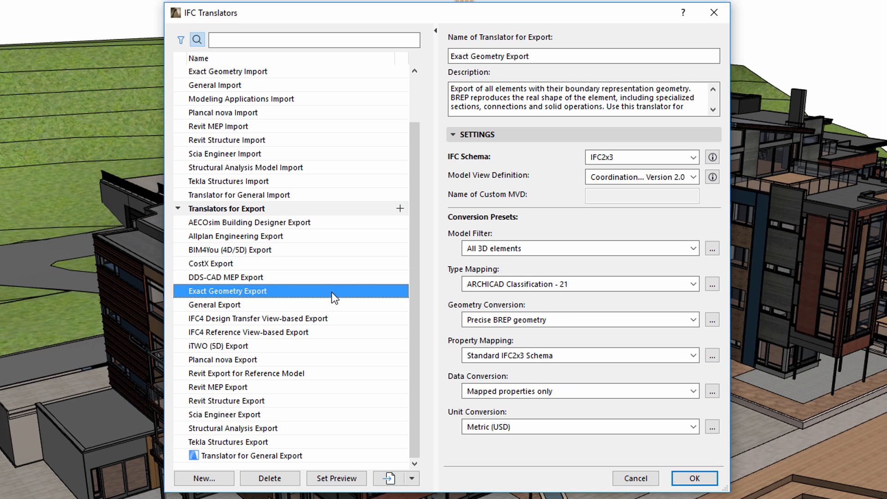
{"action": "mouse_move", "coordinate": [338, 452]}
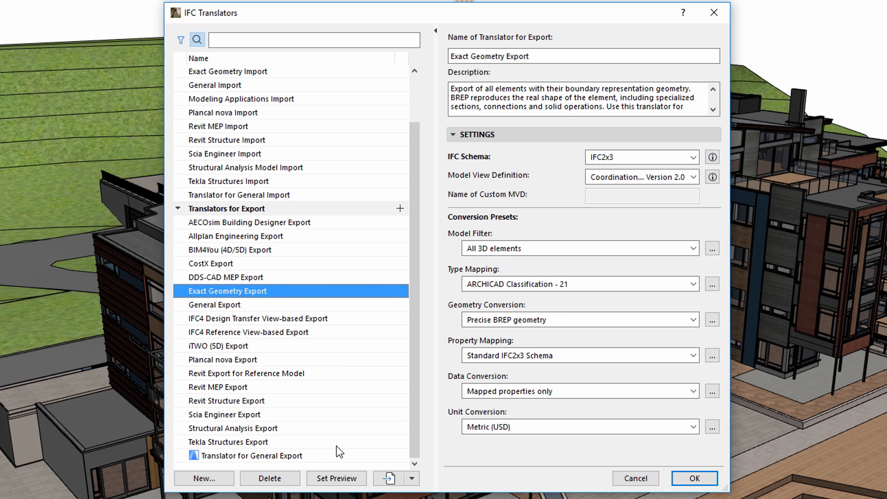
{"action": "left_click", "coordinate": [228, 442]}
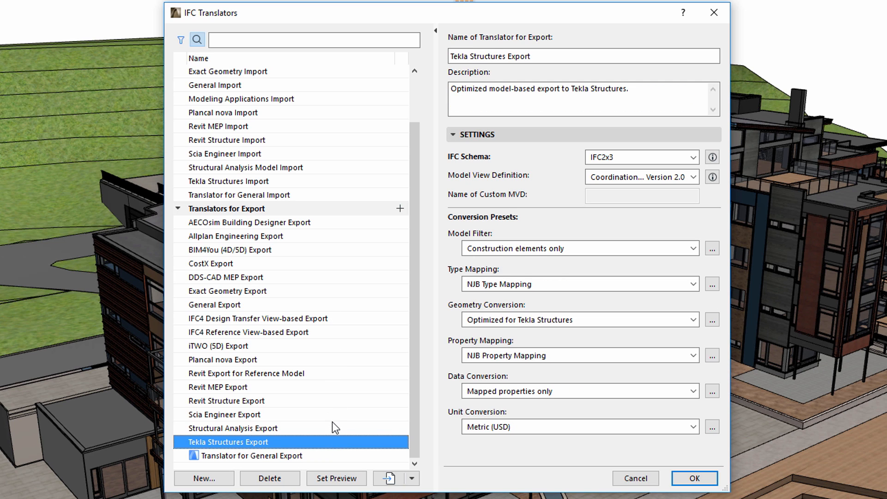
{"action": "mouse_move", "coordinate": [340, 442]}
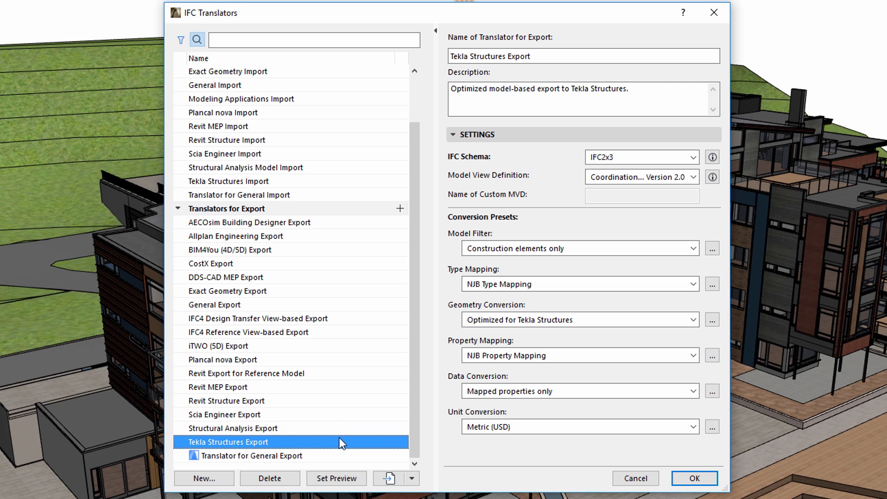
{"action": "mouse_move", "coordinate": [296, 462]}
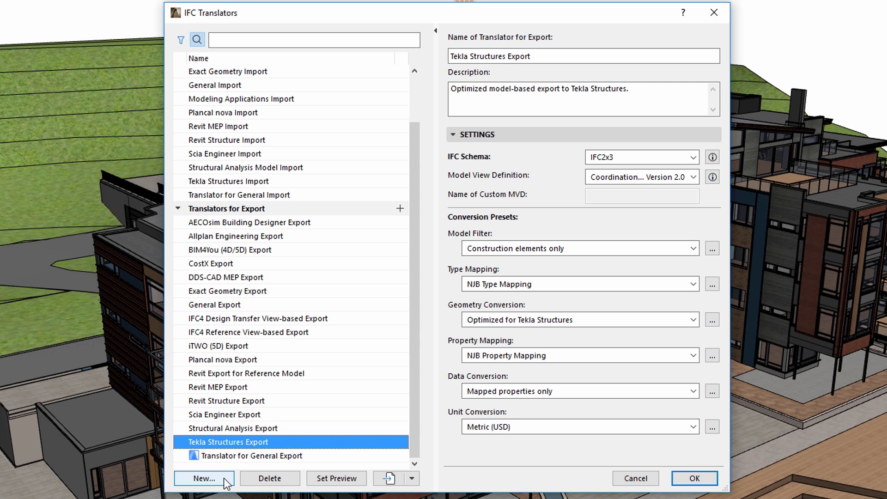
{"action": "left_click", "coordinate": [203, 478]}
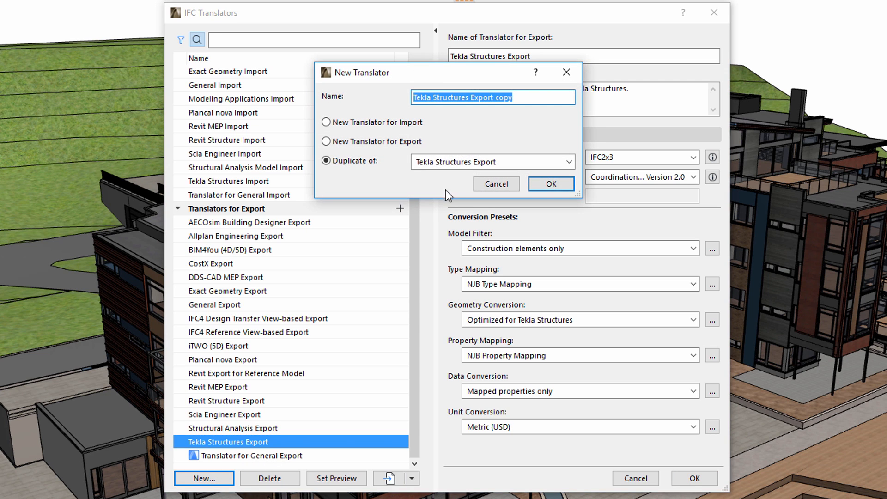
{"action": "left_click", "coordinate": [496, 184]}
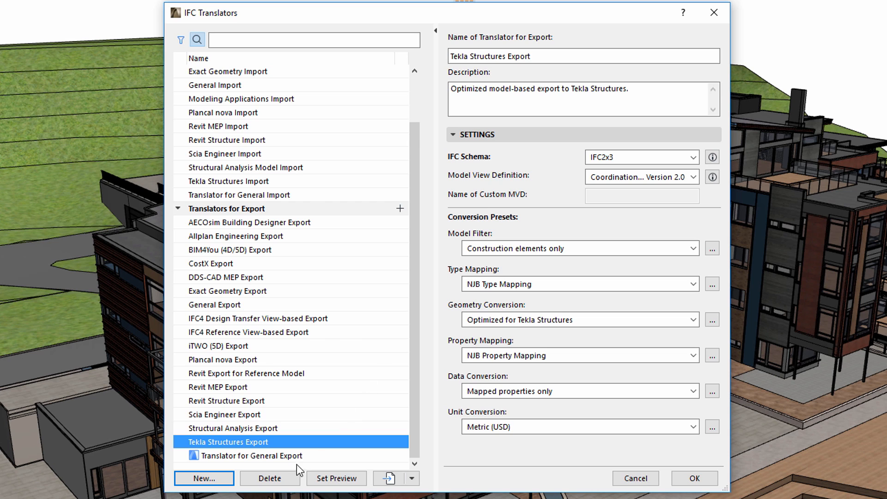
{"action": "mouse_move", "coordinate": [293, 482]}
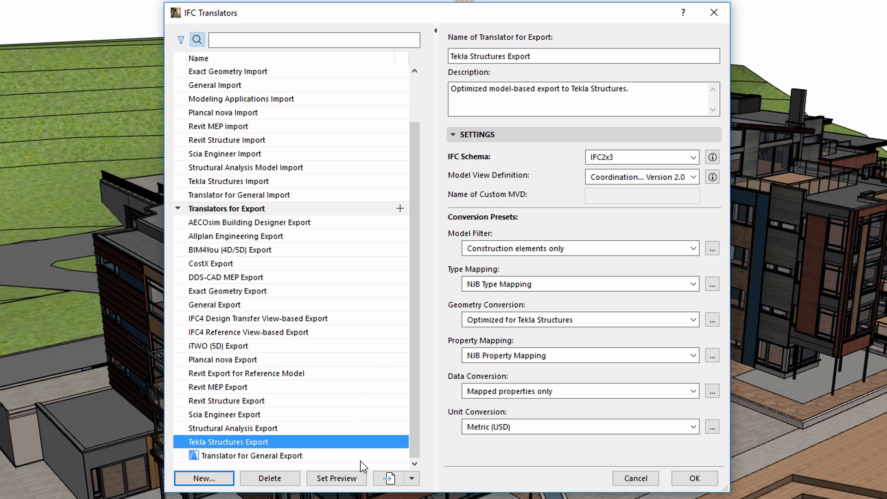
{"action": "mouse_move", "coordinate": [388, 478]}
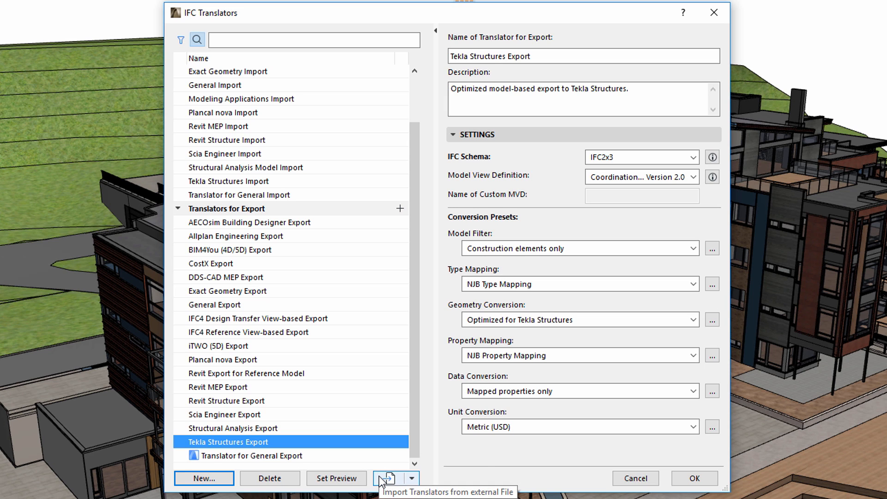
{"action": "mouse_move", "coordinate": [385, 485]}
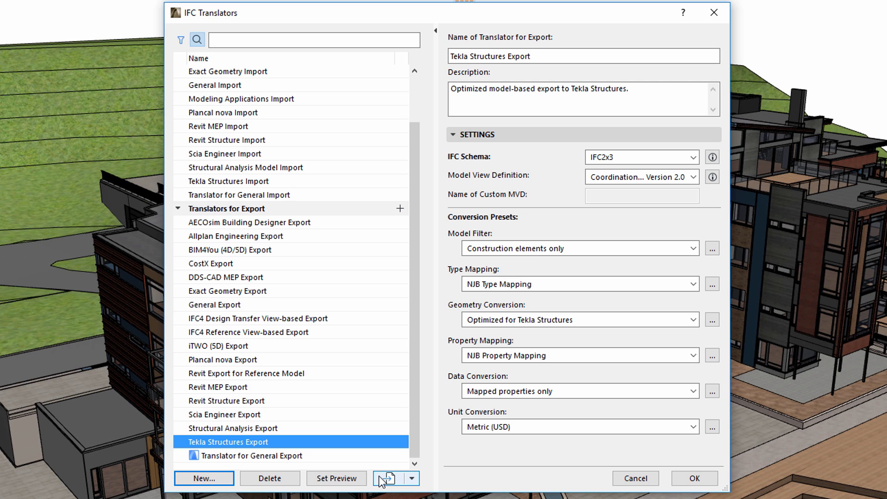
- Load the translator list from the NJB_AC21_02 template in the Tpl folder
{"action": "left_click", "coordinate": [389, 478]}
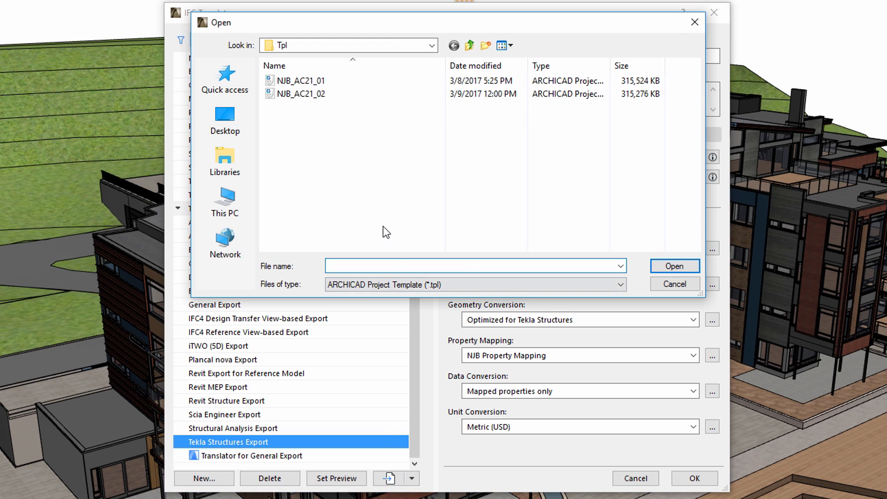
{"action": "left_click", "coordinate": [300, 93]}
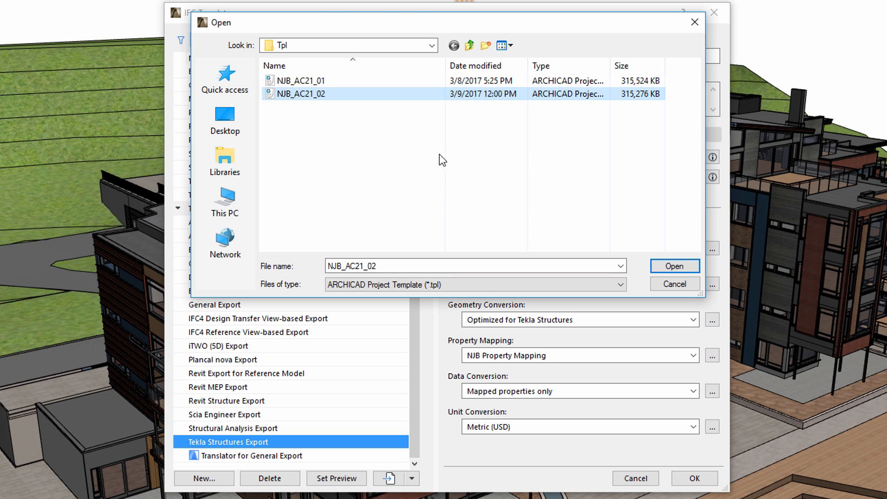
{"action": "mouse_move", "coordinate": [476, 233]}
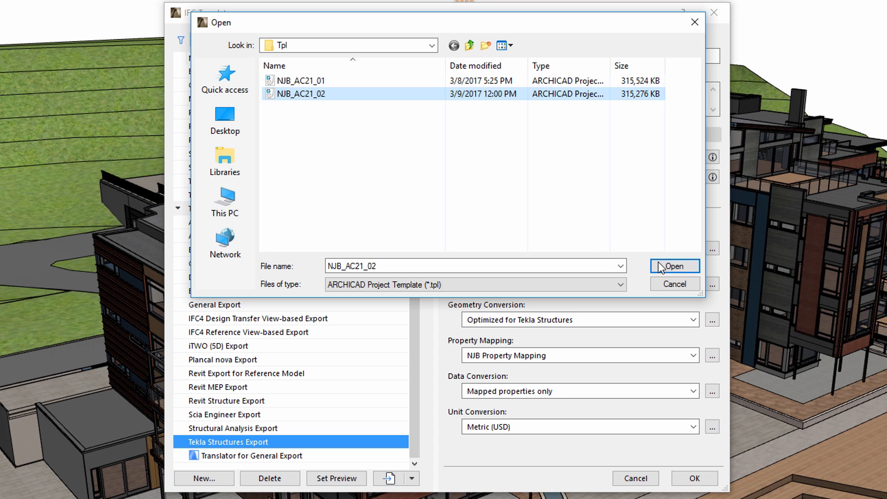
{"action": "left_click", "coordinate": [674, 266]}
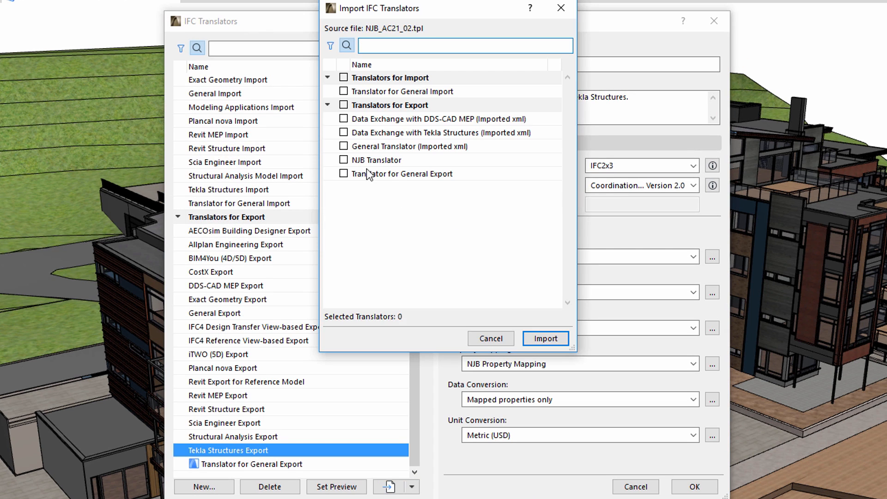
- Import NJB Translator from the template's Translators for Export
{"action": "left_click", "coordinate": [343, 160]}
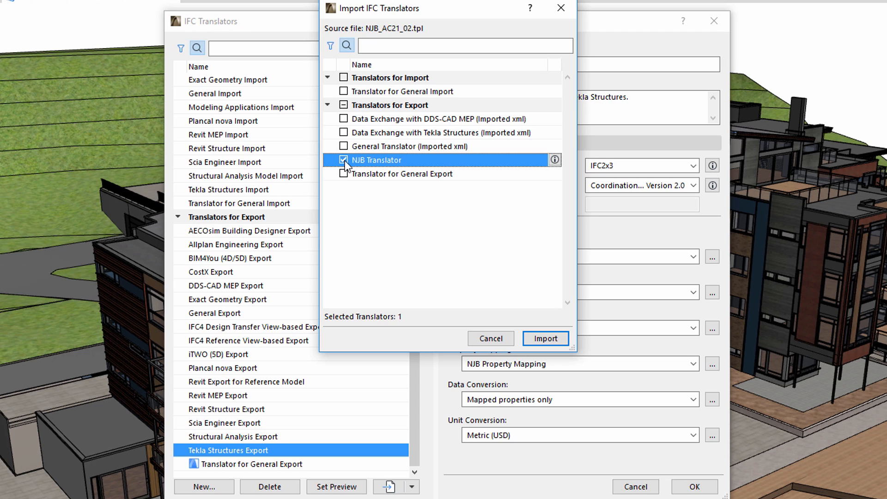
{"action": "mouse_move", "coordinate": [412, 171]}
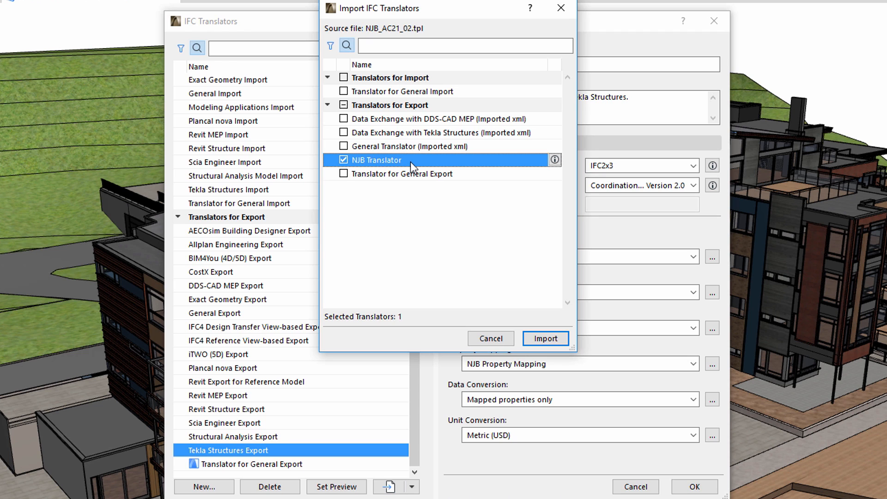
{"action": "mouse_move", "coordinate": [414, 163]}
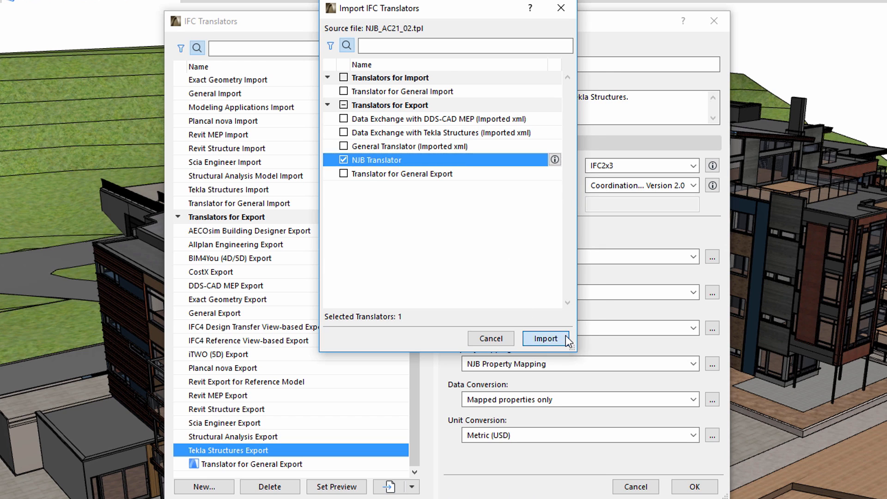
{"action": "left_click", "coordinate": [545, 339]}
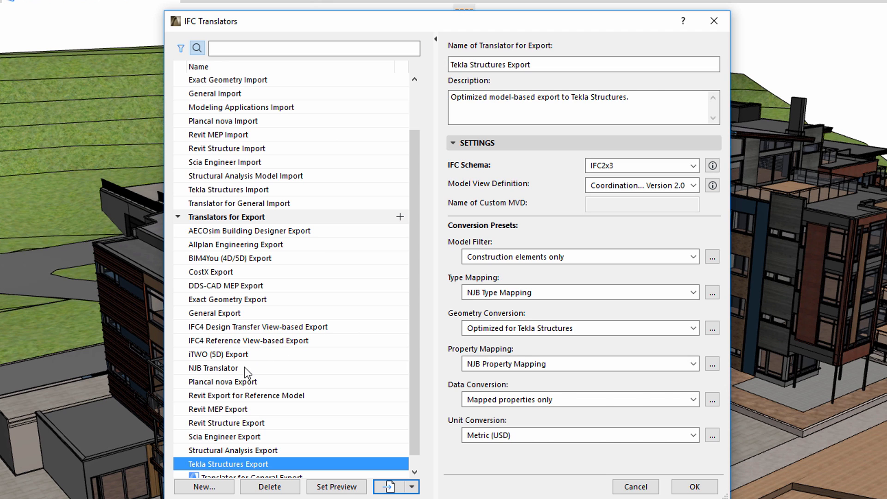
- Check NJB Translator's schema options and keep the Tekla Structures export model filter
{"action": "left_click", "coordinate": [214, 368]}
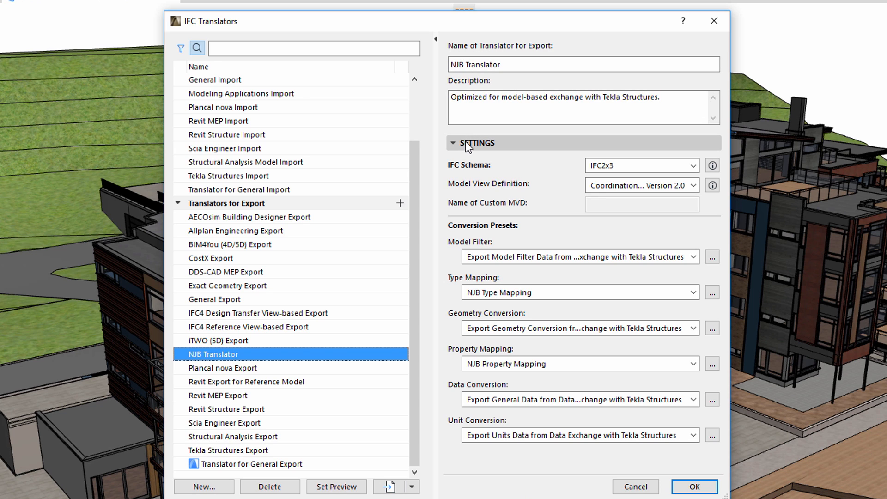
{"action": "mouse_move", "coordinate": [515, 148]}
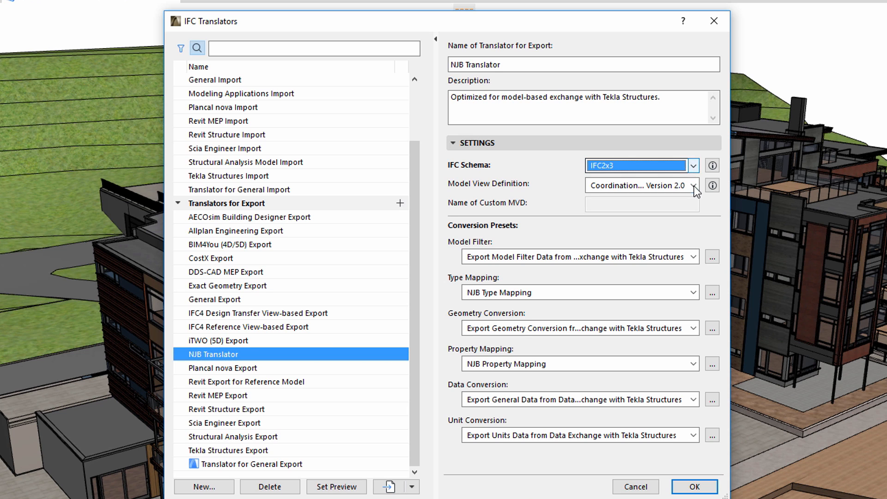
{"action": "left_click", "coordinate": [693, 185]}
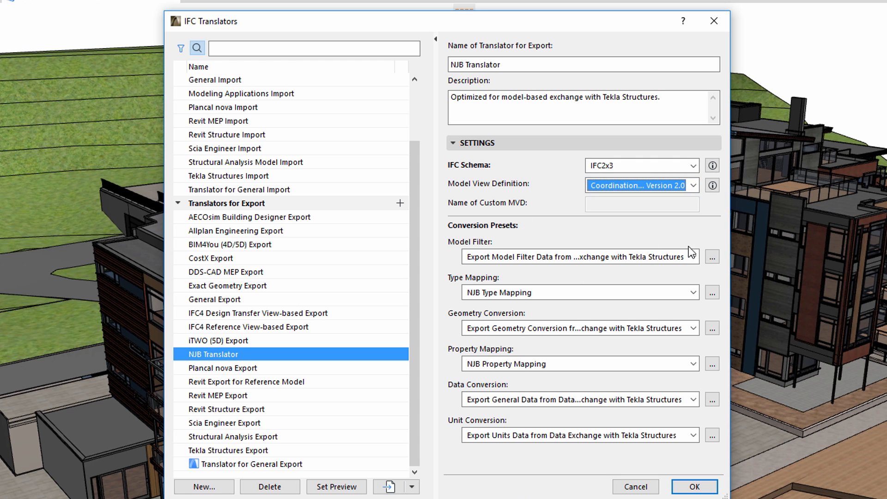
{"action": "left_click", "coordinate": [693, 257]}
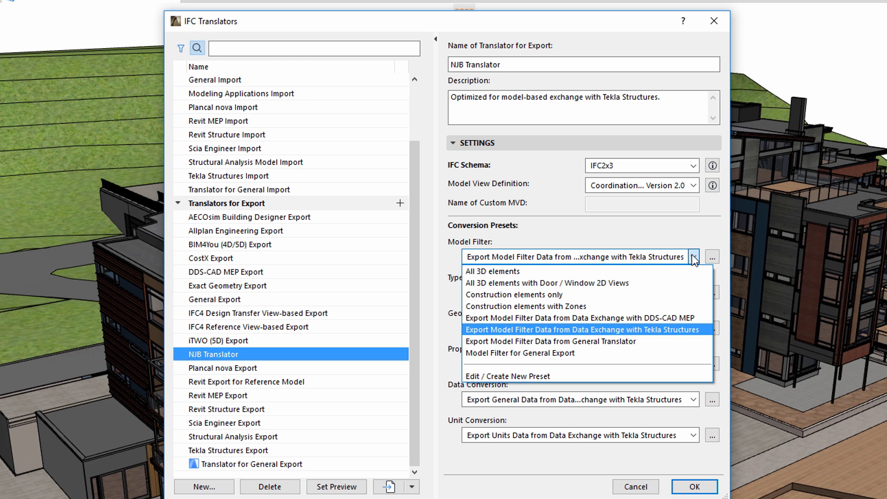
{"action": "left_click", "coordinate": [581, 330]}
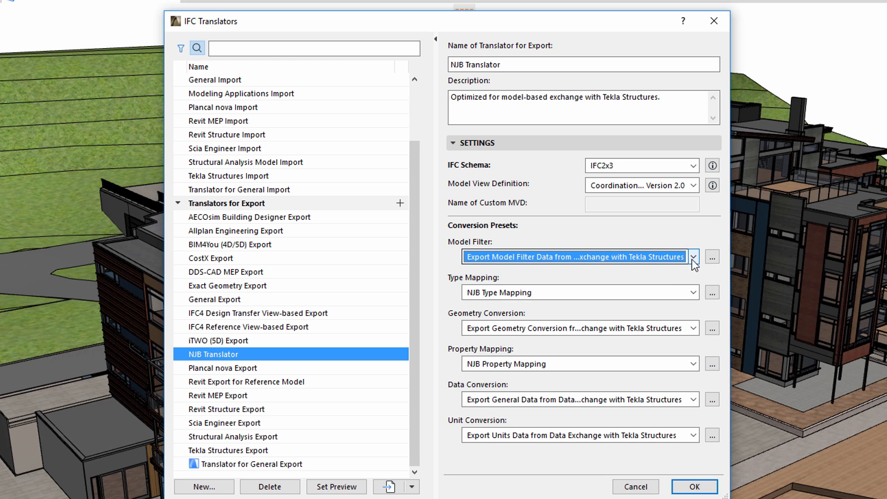
- Review type mapping, geometry and property mapping, keeping the Tekla Structures data conversion preset
{"action": "left_click", "coordinate": [693, 292]}
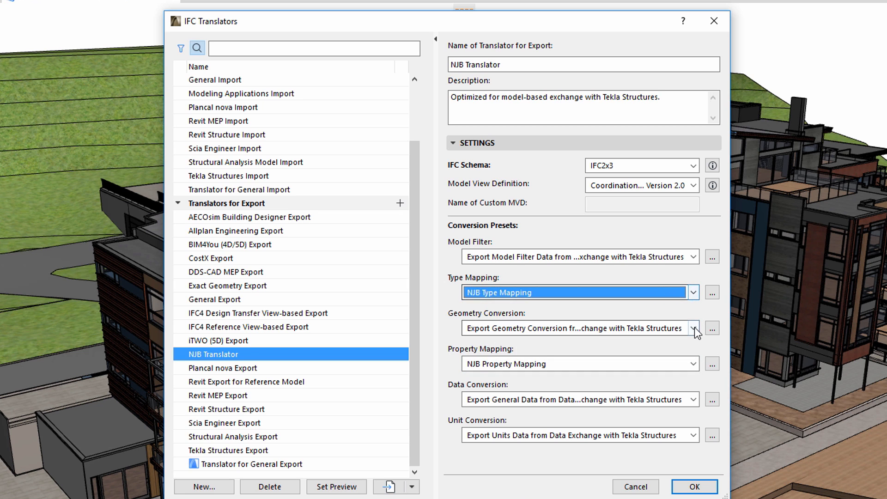
{"action": "left_click", "coordinate": [693, 328]}
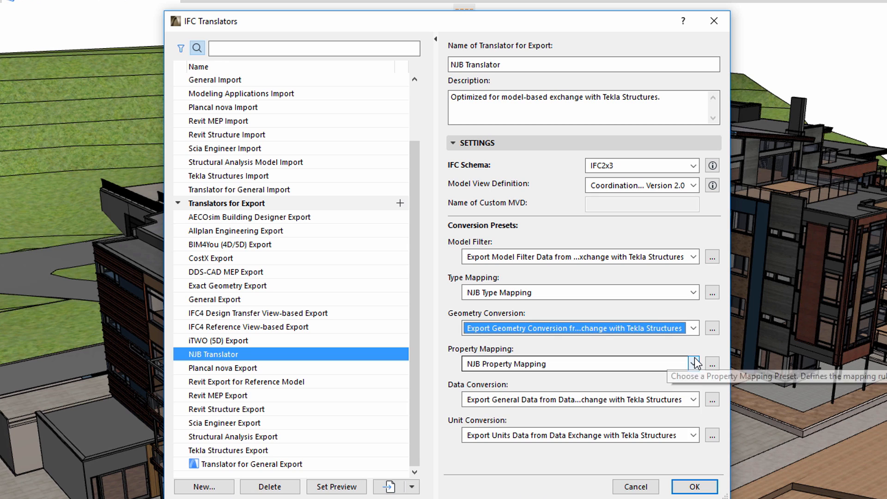
{"action": "left_click", "coordinate": [693, 364]}
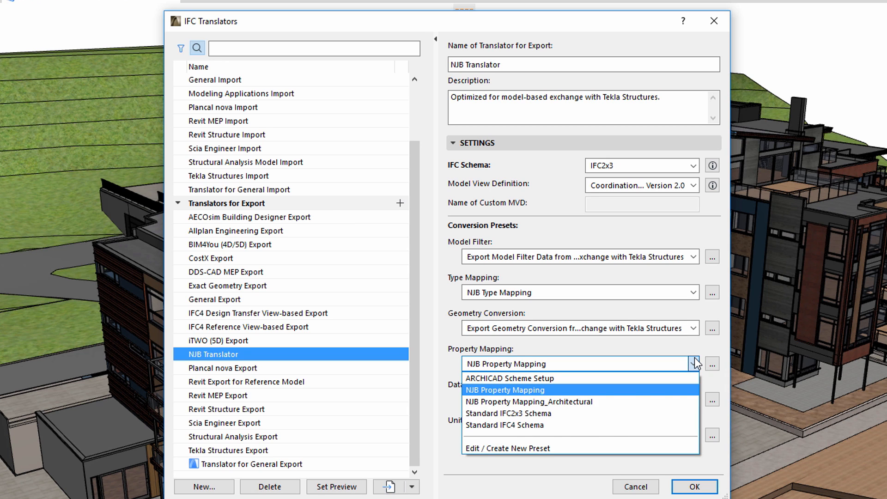
{"action": "left_click", "coordinate": [693, 400]}
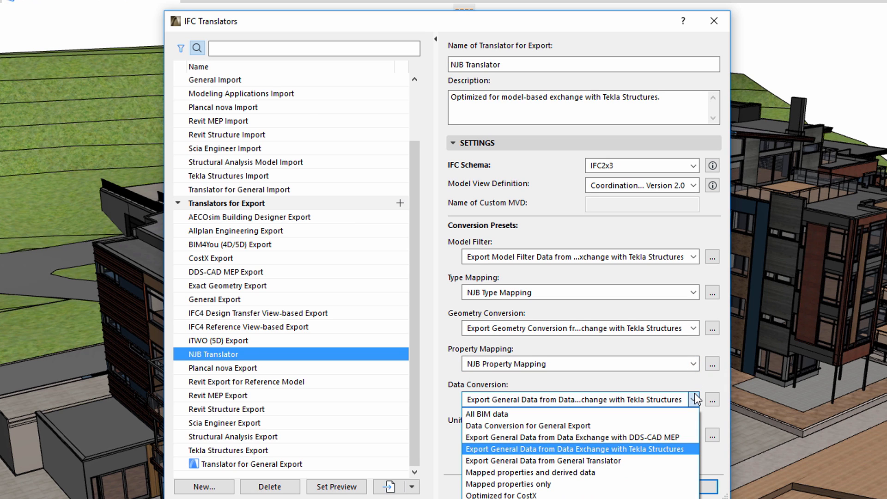
{"action": "left_click", "coordinate": [575, 449]}
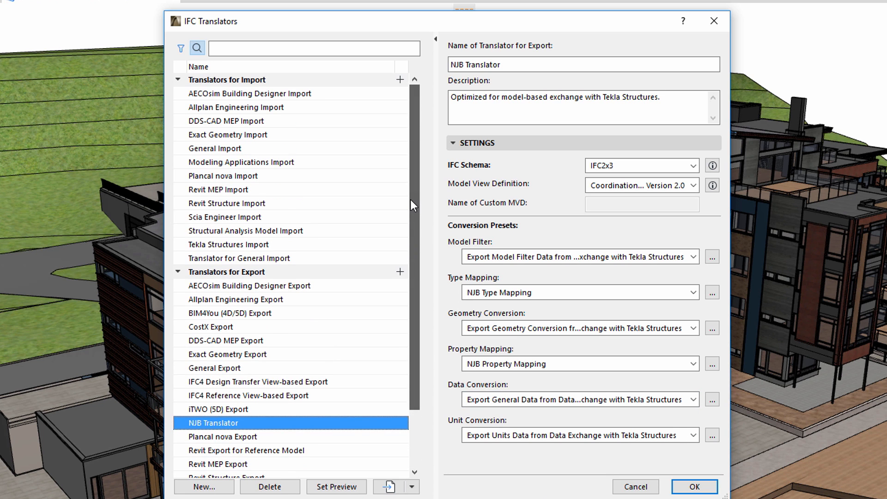
- Review General Import, keeping Morphs geometry conversion and all 3D elements unfiltered
{"action": "left_click", "coordinate": [214, 148]}
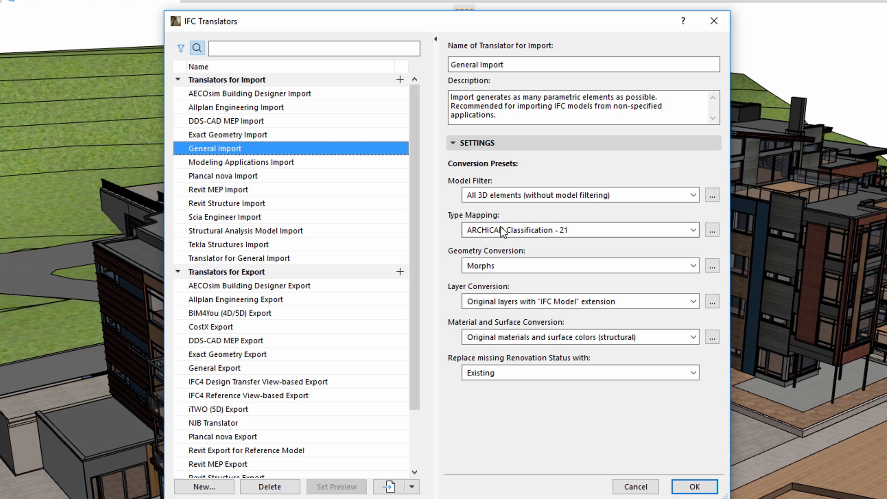
{"action": "left_click", "coordinate": [691, 265]}
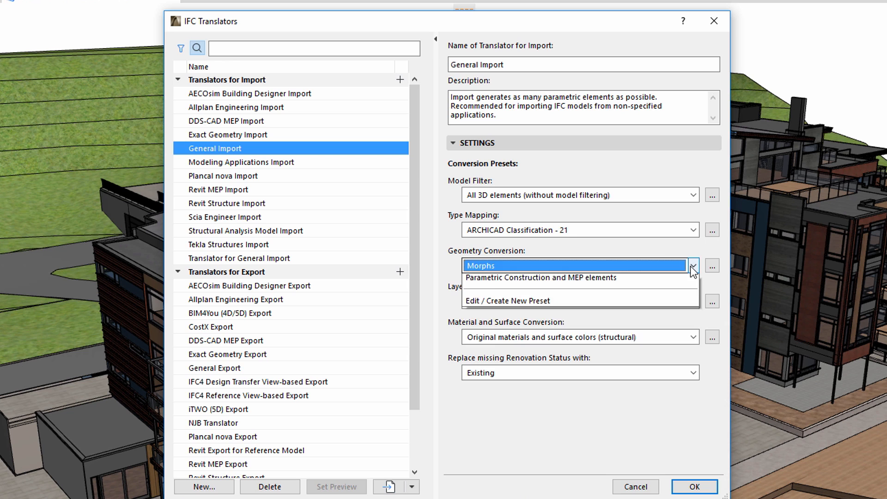
{"action": "left_click", "coordinate": [580, 266]}
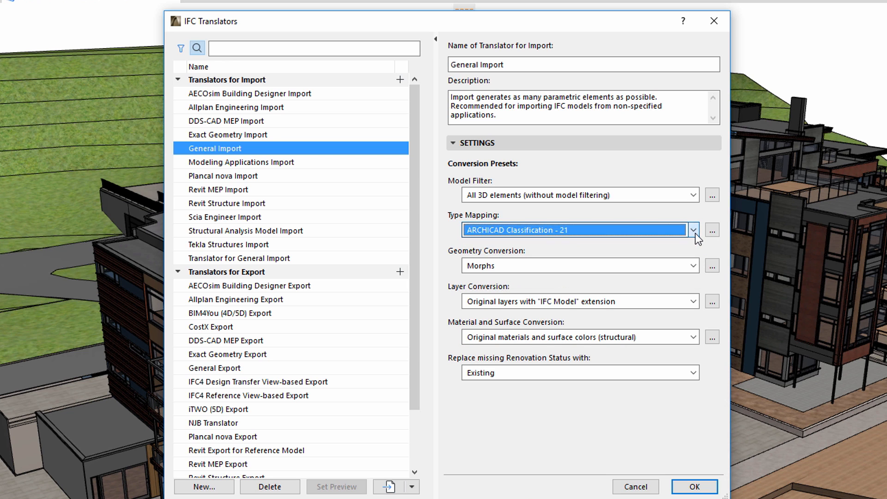
{"action": "left_click", "coordinate": [693, 195]}
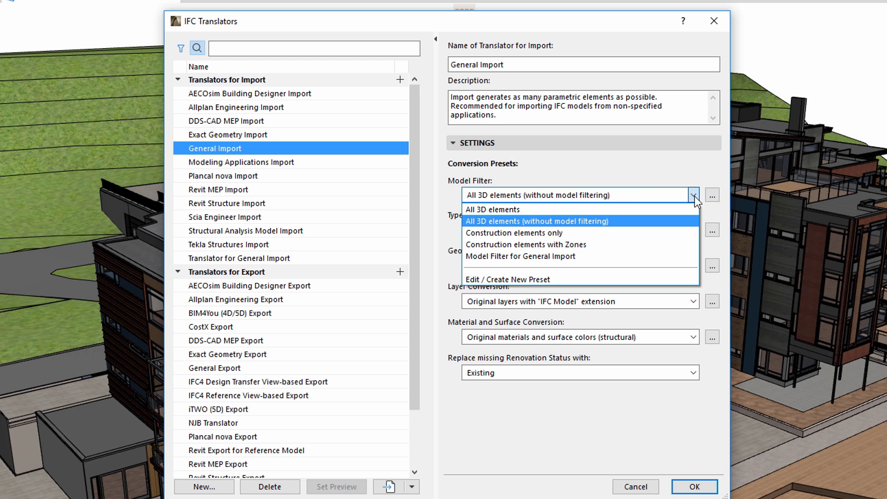
{"action": "left_click", "coordinate": [530, 221]}
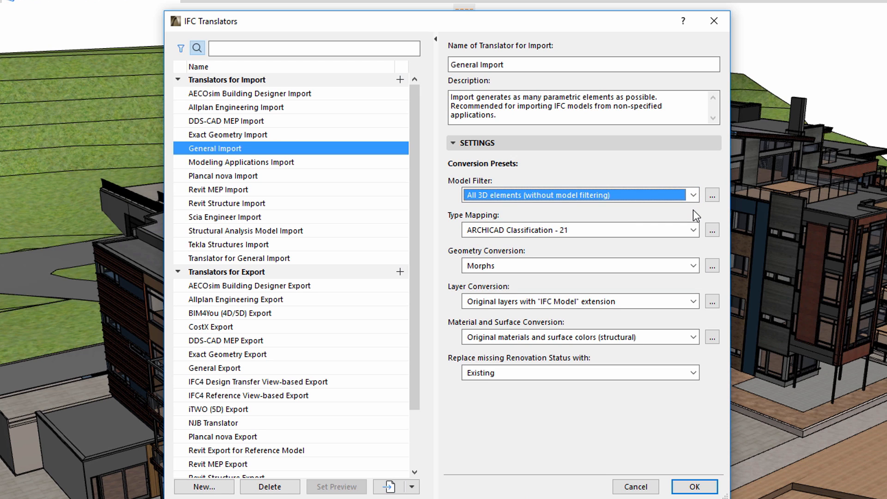
{"action": "mouse_move", "coordinate": [701, 271]}
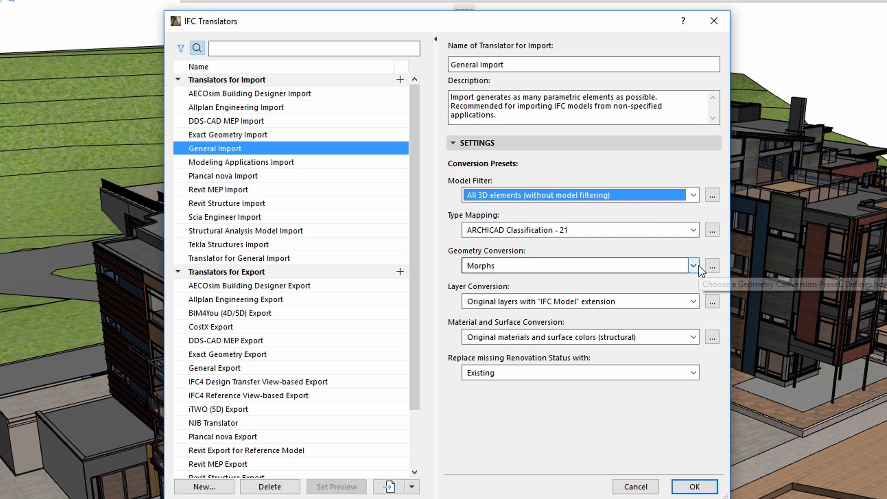
{"action": "mouse_move", "coordinate": [700, 274]}
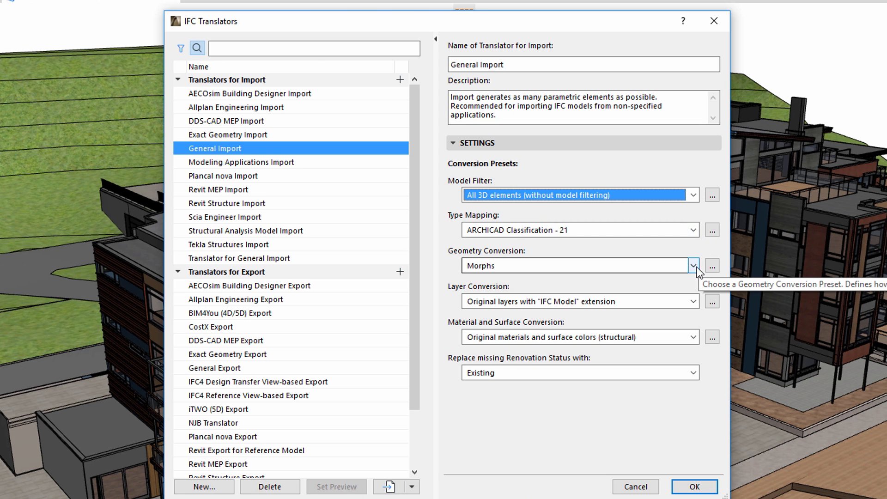
- Duplicate the General Import geometry preset as 'Geometry Conversion for General Import 2'
{"action": "left_click", "coordinate": [712, 266]}
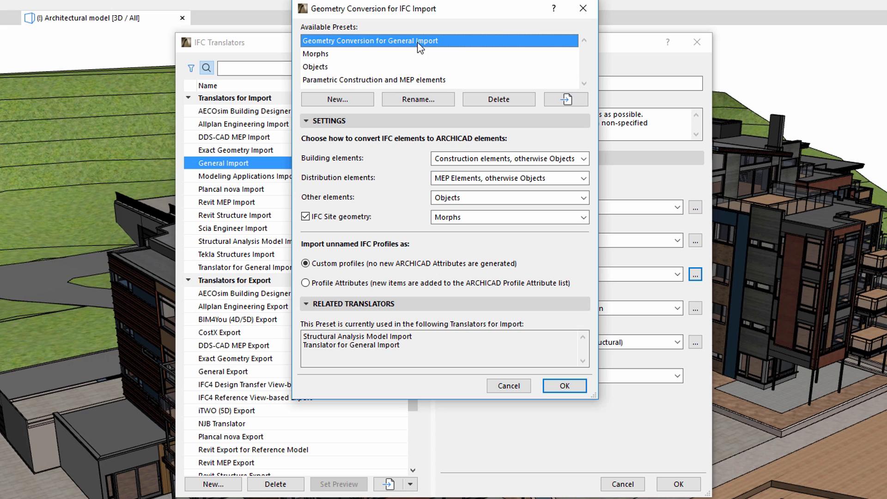
{"action": "mouse_move", "coordinate": [346, 105]}
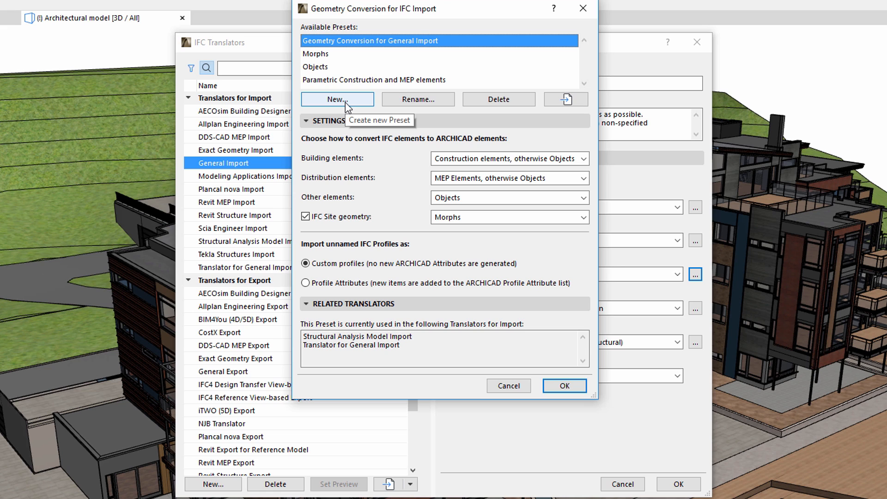
{"action": "left_click", "coordinate": [338, 99]}
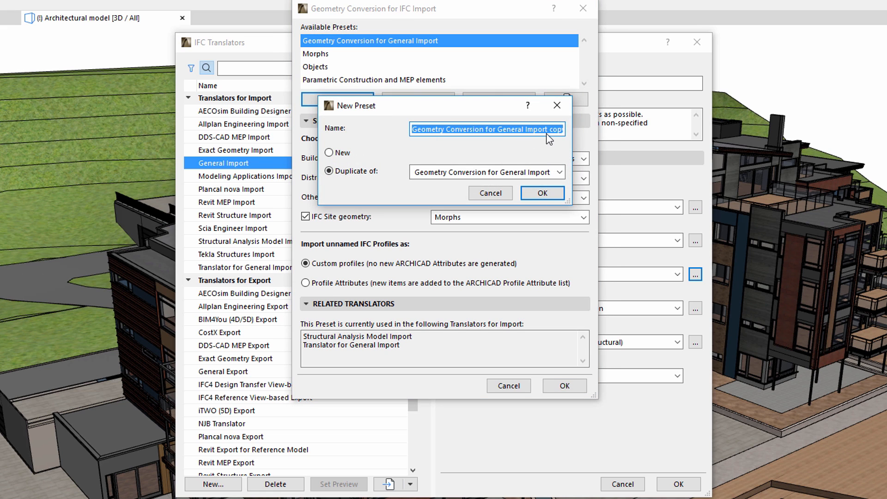
{"action": "double_click", "coordinate": [556, 130]}
{"action": "type", "text": "2"}
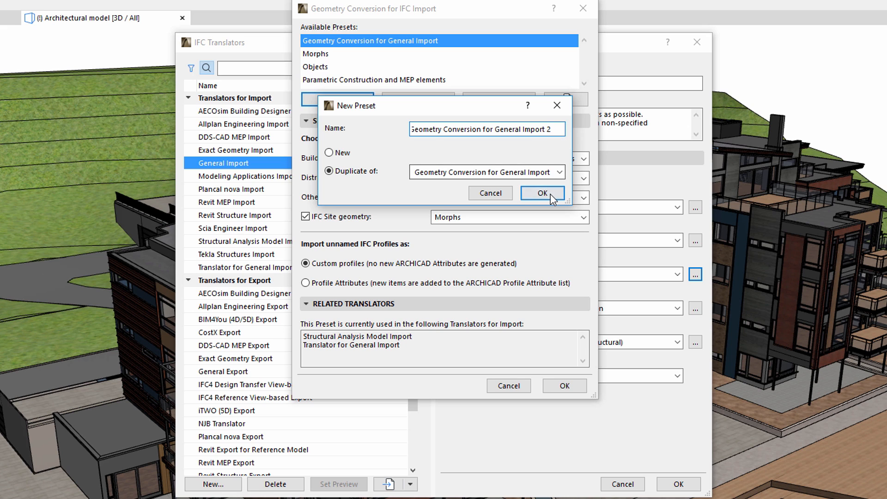
{"action": "left_click", "coordinate": [543, 193]}
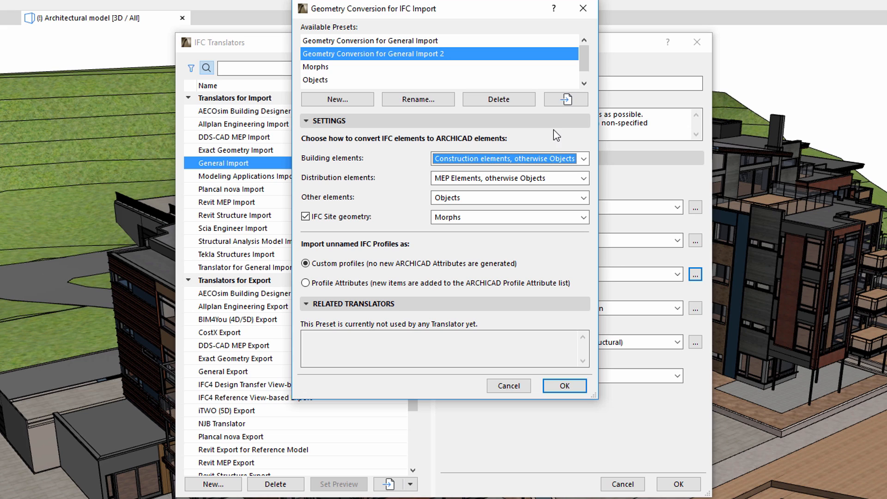
{"action": "mouse_move", "coordinate": [566, 99]}
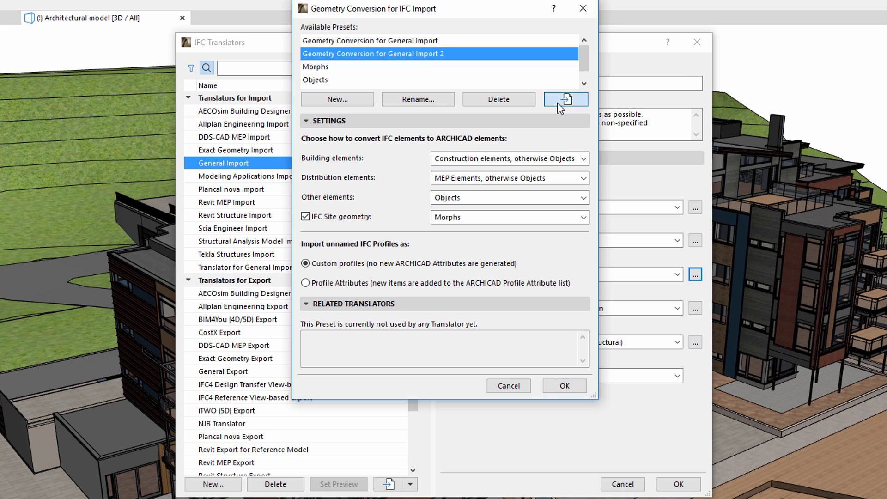
- Confirm the new geometry preset, view Allplan Engineering Export, and close IFC Translators
{"action": "left_click", "coordinate": [565, 99]}
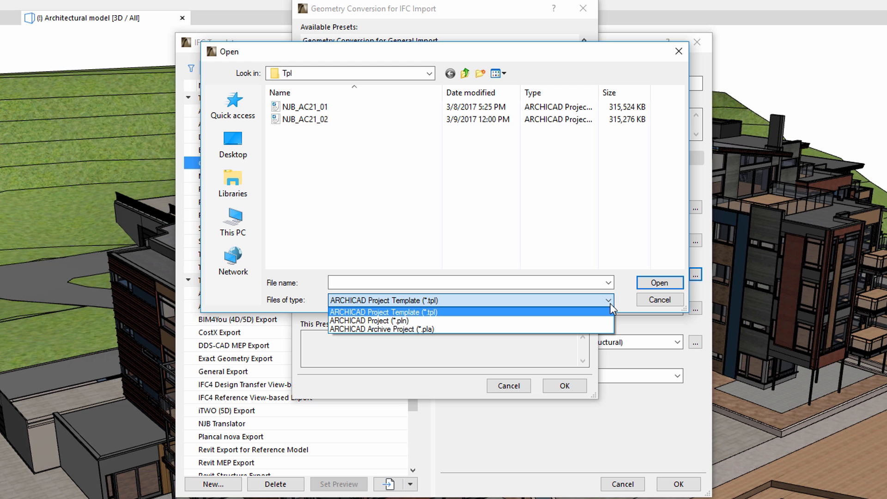
{"action": "left_click", "coordinate": [380, 312]}
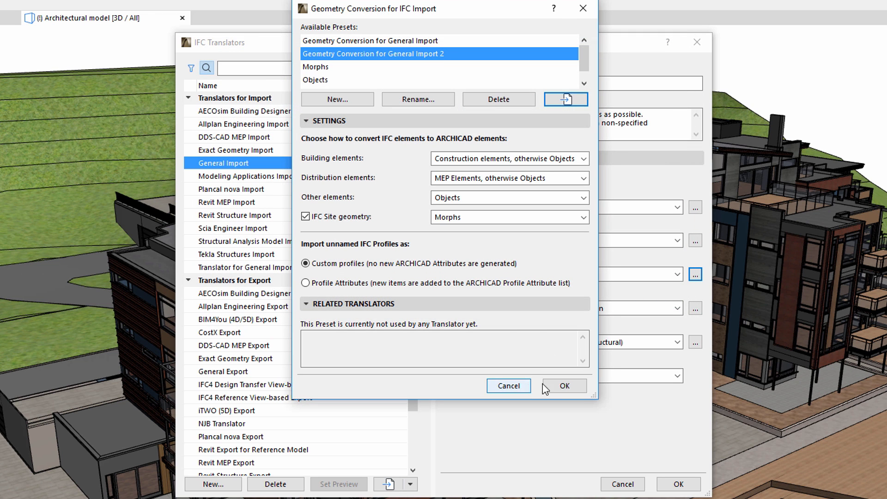
{"action": "left_click", "coordinate": [563, 385]}
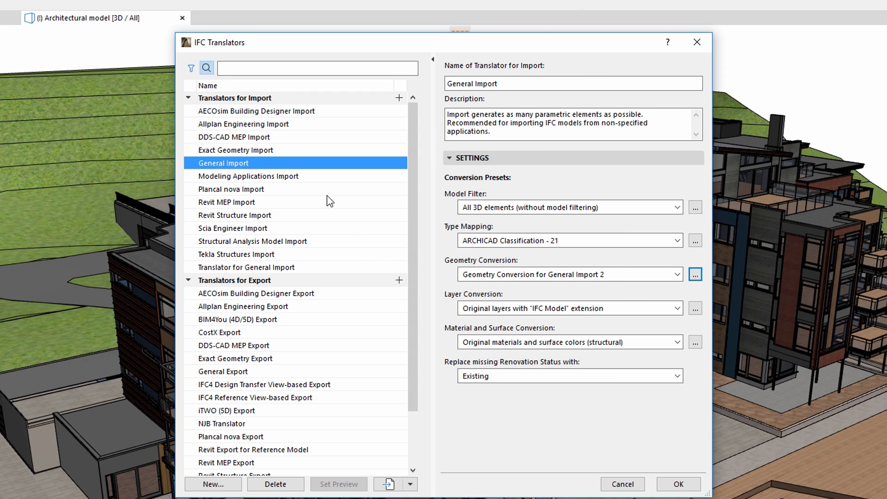
{"action": "left_click", "coordinate": [261, 307]}
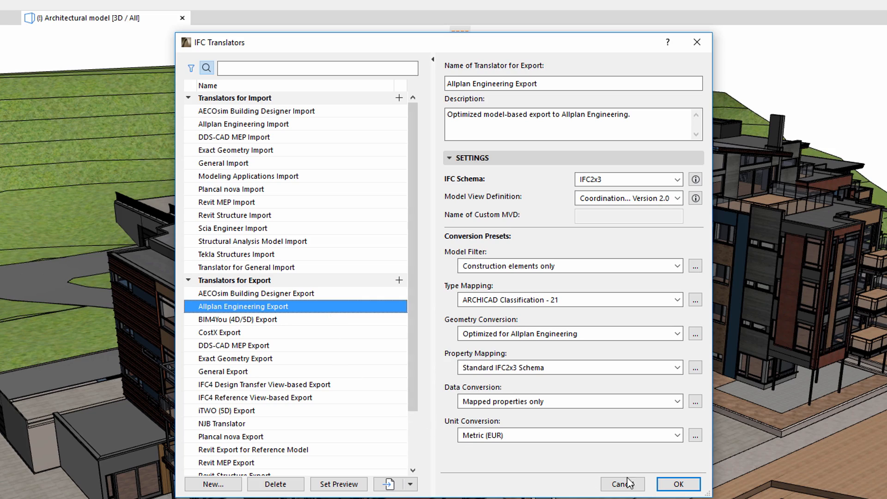
{"action": "left_click", "coordinate": [622, 484]}
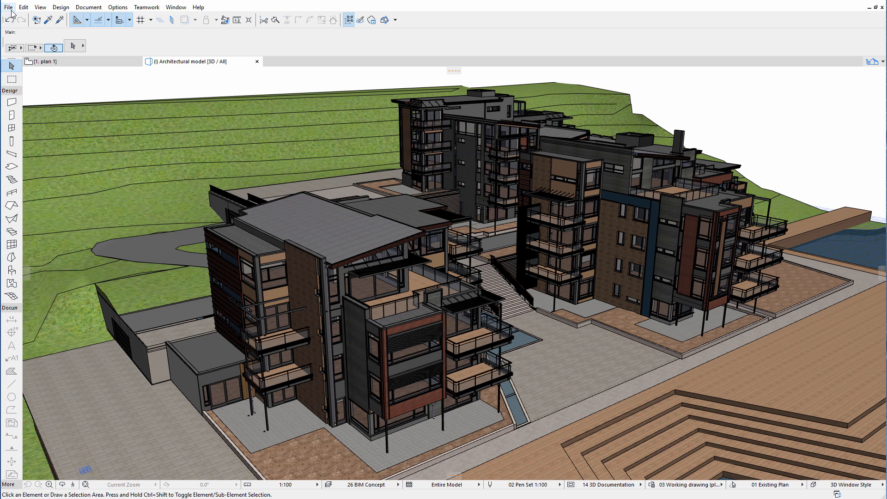
- Start File > Open and select the IFC_NJB_structure IFC file
{"action": "left_click", "coordinate": [14, 7]}
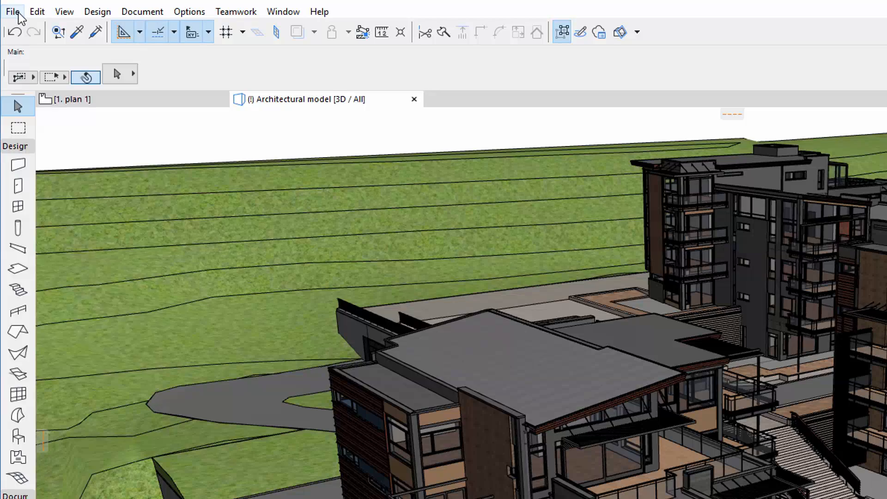
{"action": "left_click", "coordinate": [13, 11]}
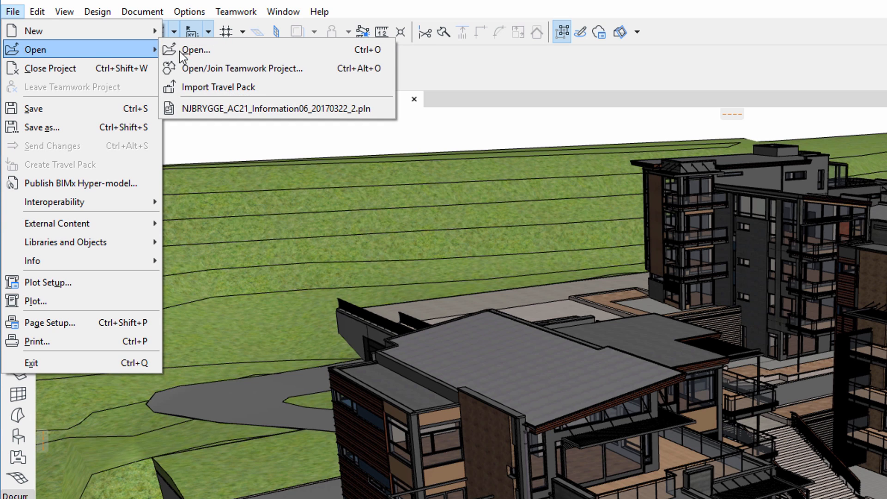
{"action": "left_click", "coordinate": [198, 49]}
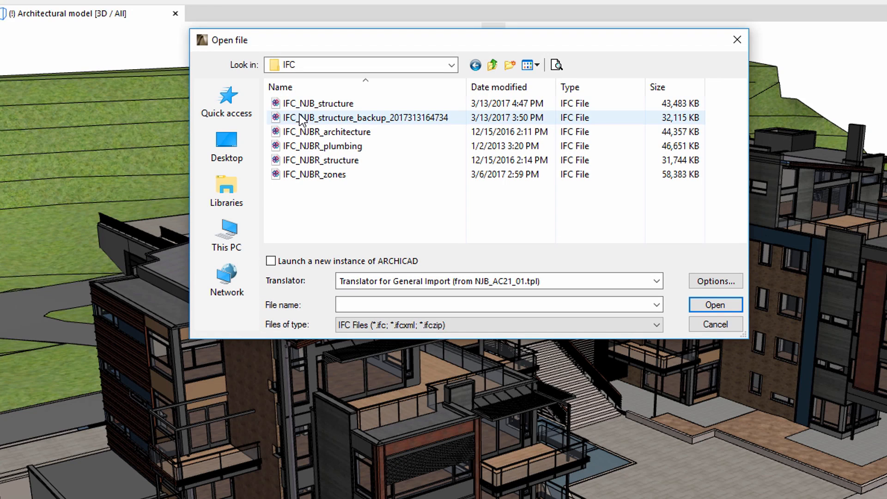
{"action": "left_click", "coordinate": [316, 103]}
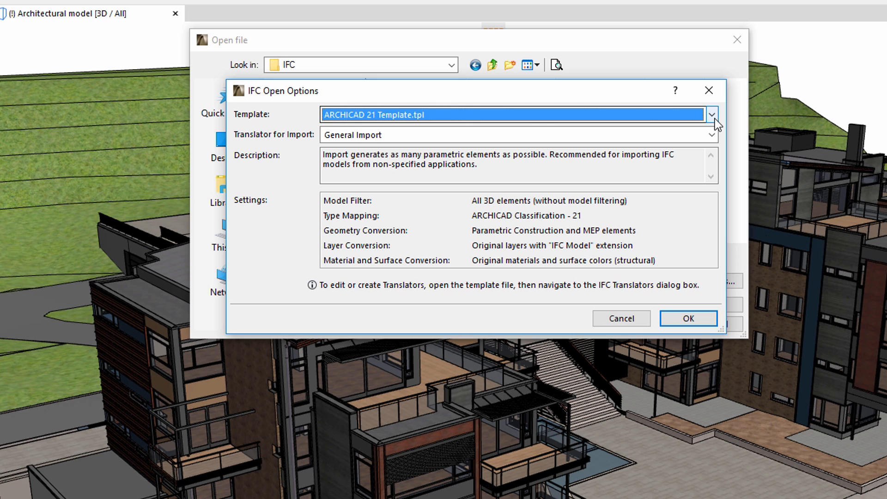
- Open IFC_NJB_structure using the NJB_AC21_01 template and its General Import translator
{"action": "left_click", "coordinate": [710, 114]}
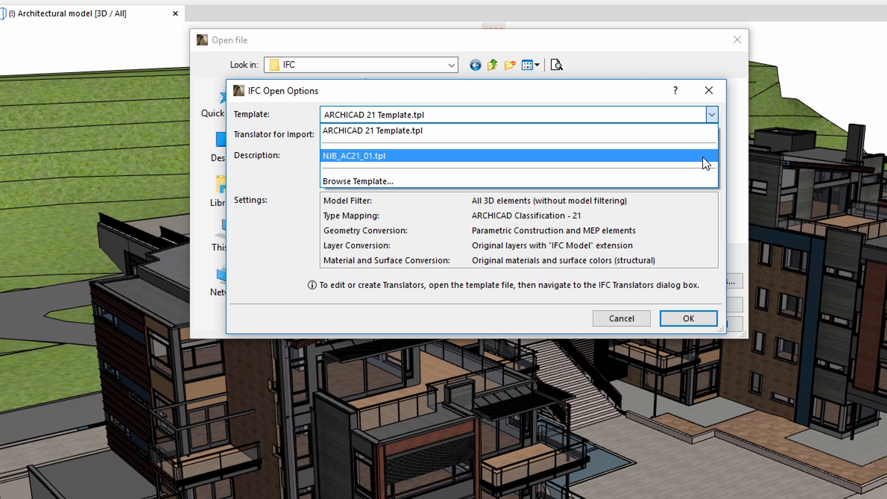
{"action": "left_click", "coordinate": [356, 155]}
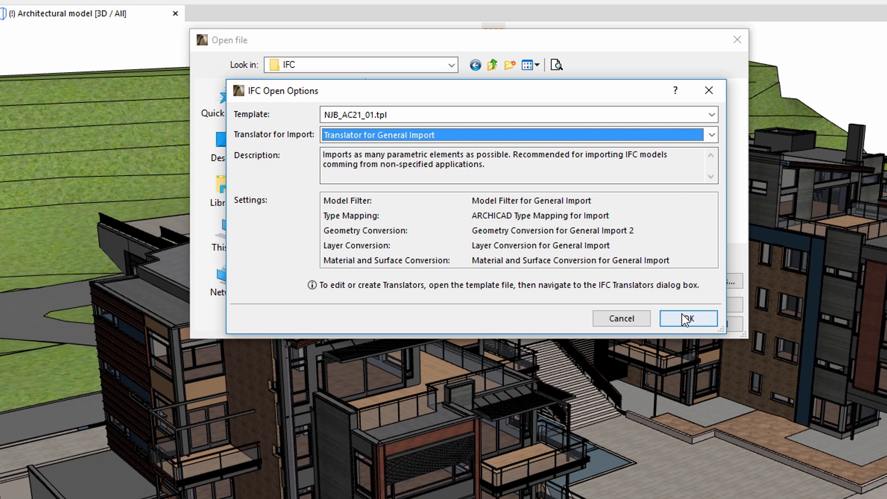
{"action": "left_click", "coordinate": [688, 319]}
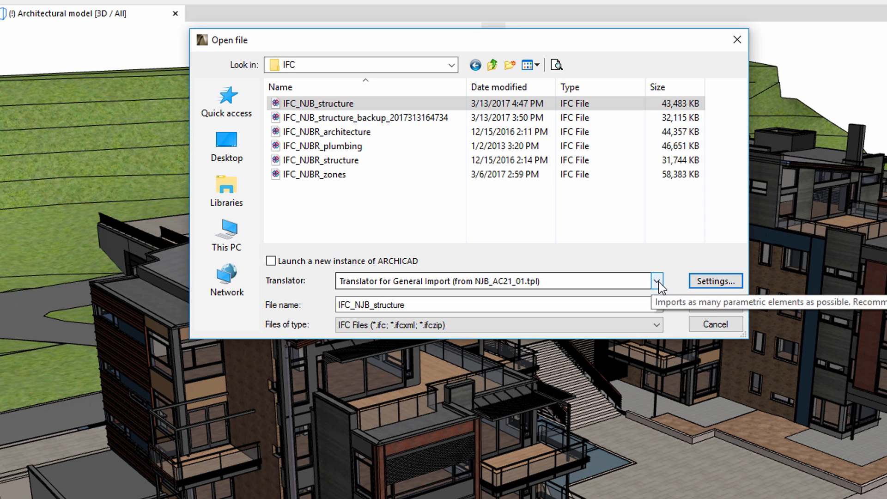
{"action": "left_click", "coordinate": [657, 281]}
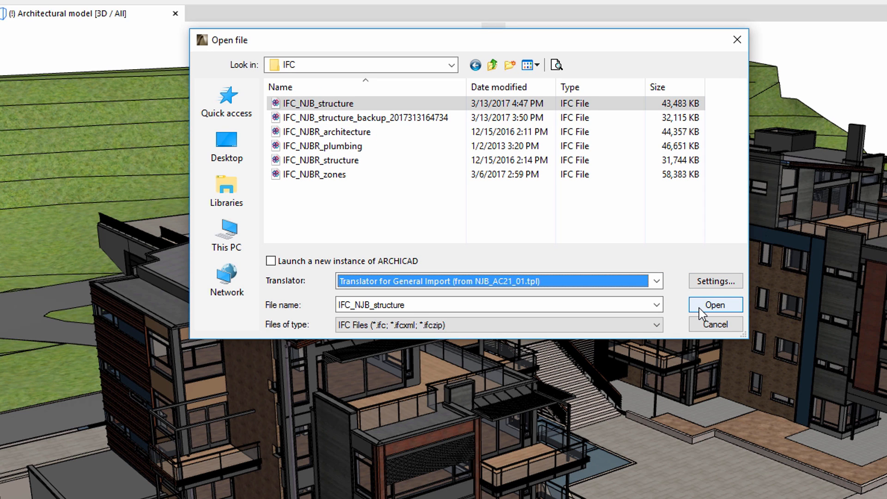
{"action": "left_click", "coordinate": [716, 304]}
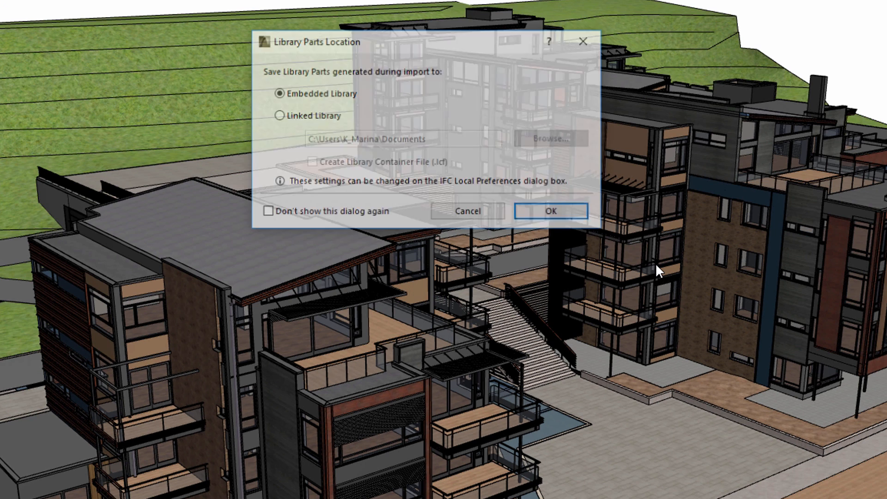
{"action": "mouse_move", "coordinate": [572, 229]}
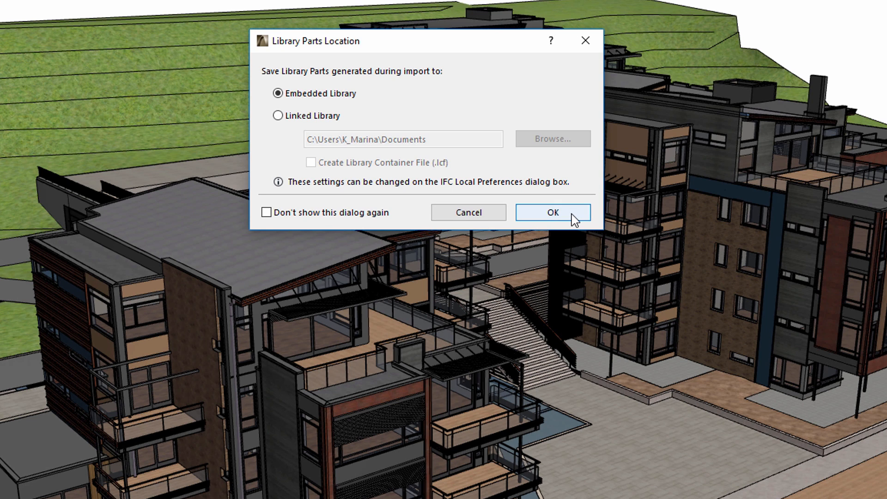
- Store imported library parts in the Embedded Library, then deselect all layers in Layer Settings
{"action": "left_click", "coordinate": [554, 213]}
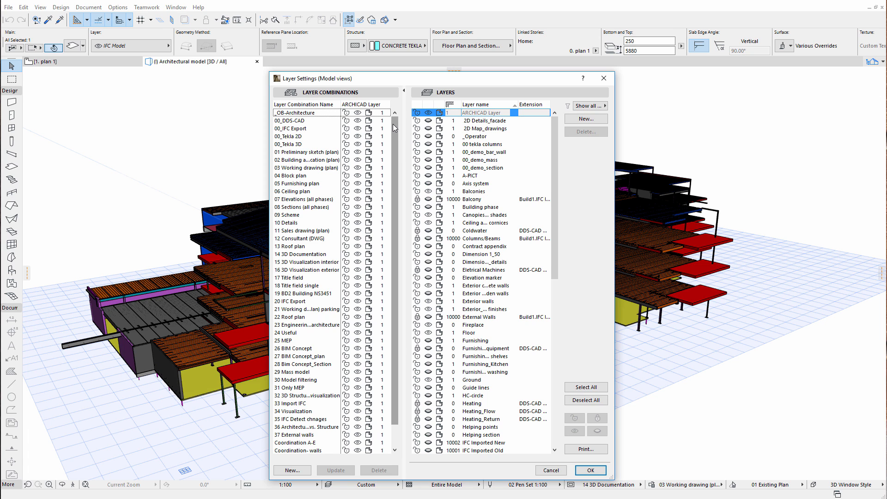
{"action": "scroll", "scroll_direction": "down", "scroll_amount": 3}
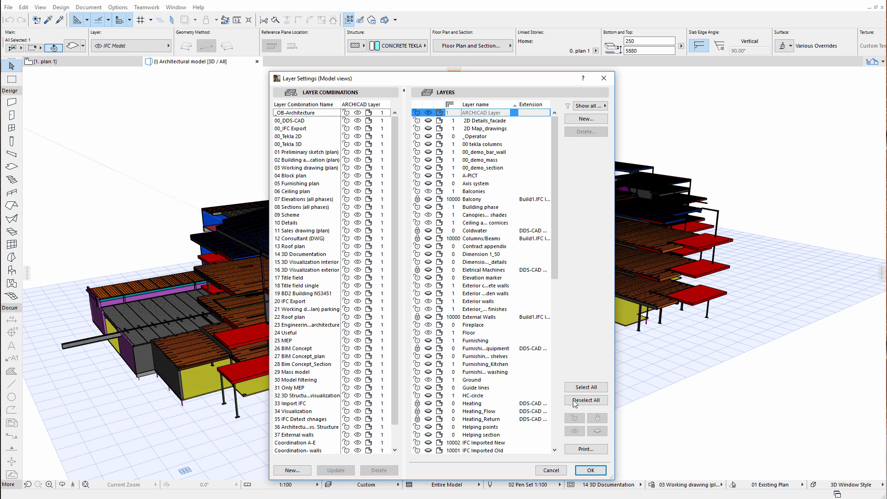
{"action": "left_click", "coordinate": [591, 471]}
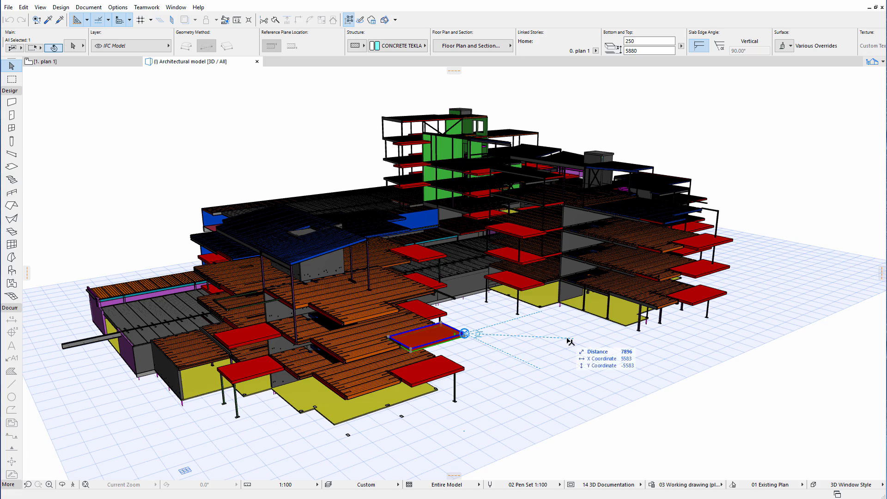
- Orbit the structural model in 3D and select Beam 132 on the IFC Model layer
{"action": "left_click_drag", "start_coordinate": [462, 334], "coordinate": [548, 348]}
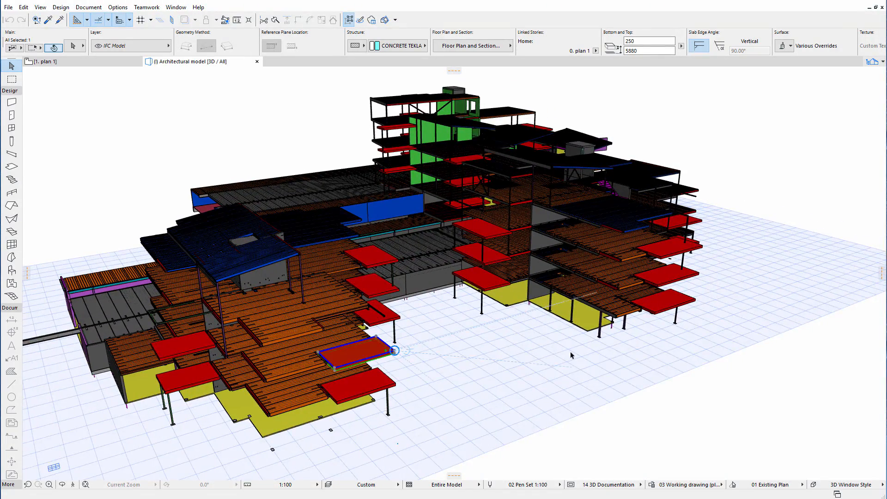
{"action": "left_click_drag", "start_coordinate": [571, 355], "coordinate": [473, 348]}
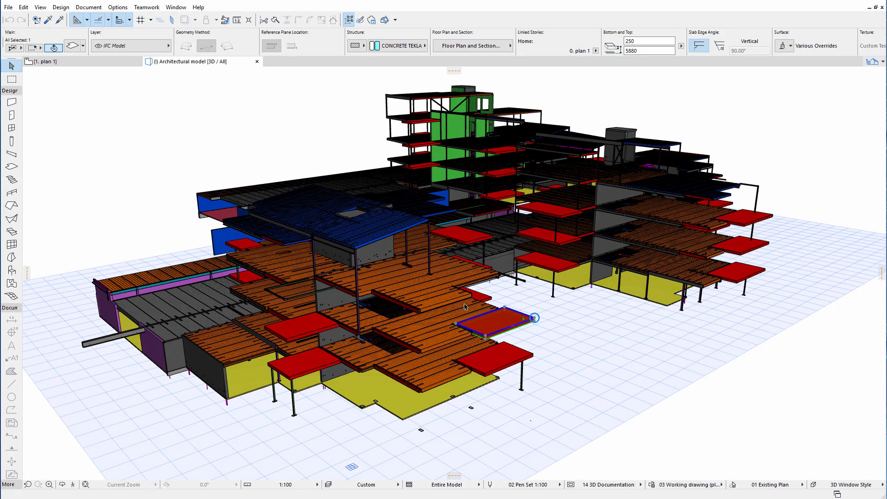
{"action": "left_click", "coordinate": [437, 303]}
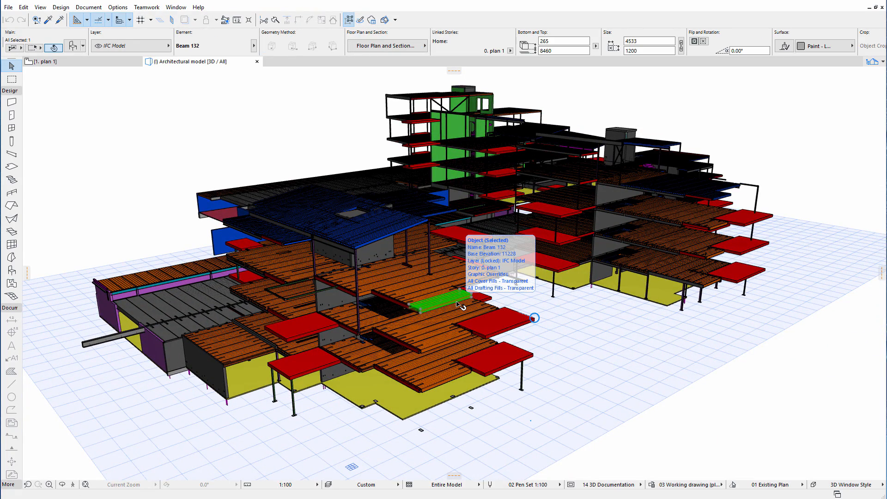